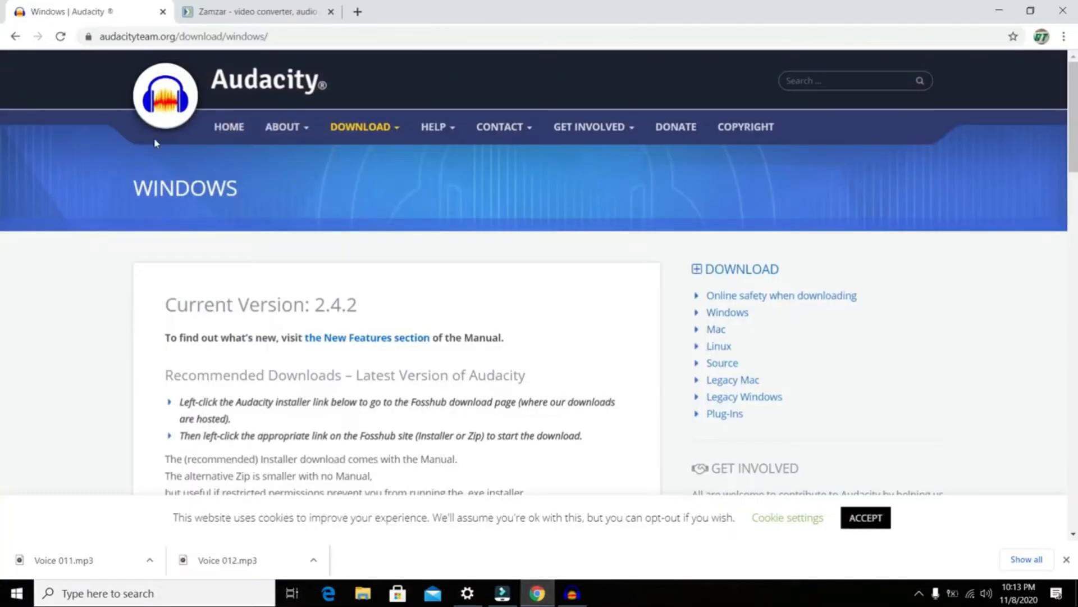
mouse_move(3, 127)
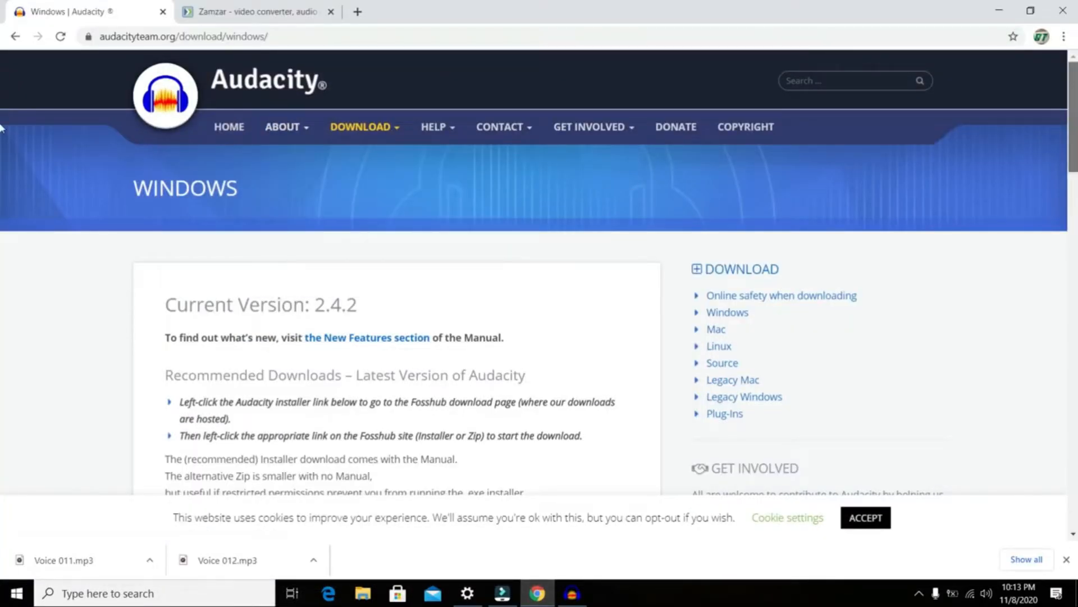
- Scroll through the Audacity homepage's posts, features and quick links
scroll(down, 3)
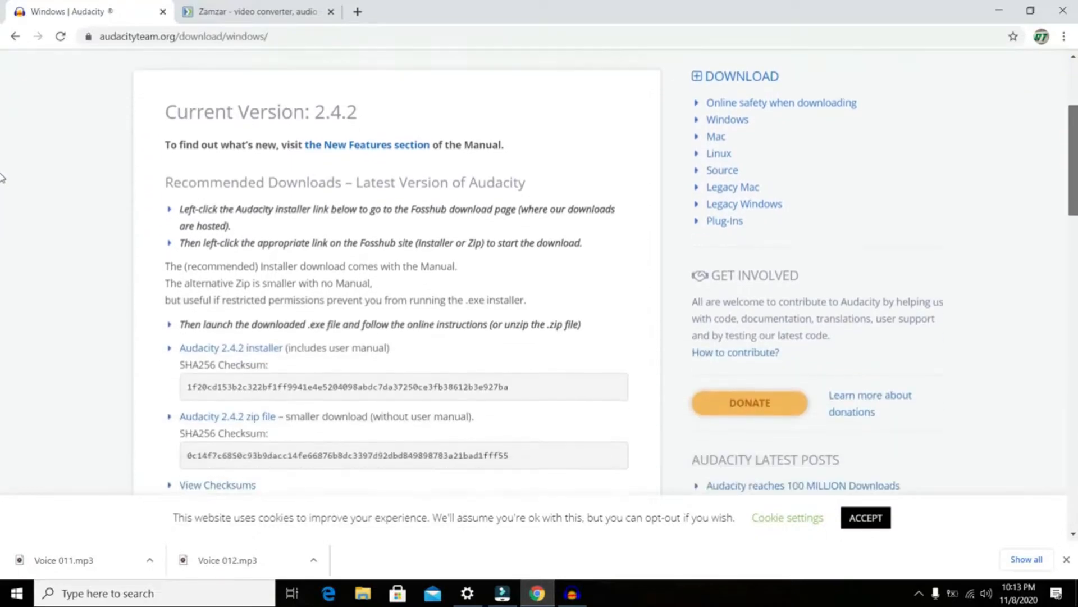
scroll(down, 3)
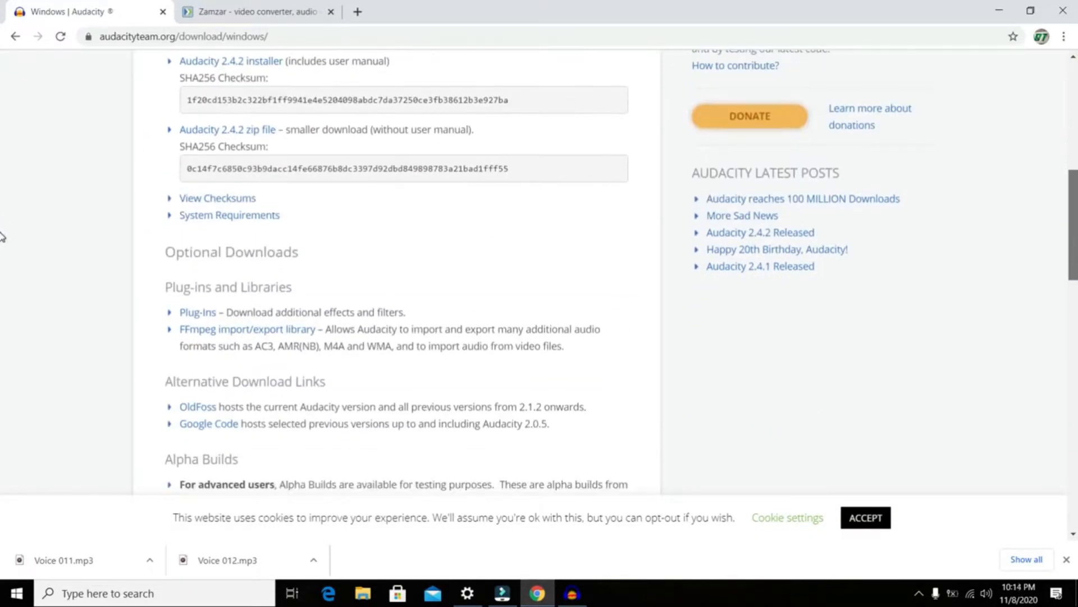
scroll(down, 3)
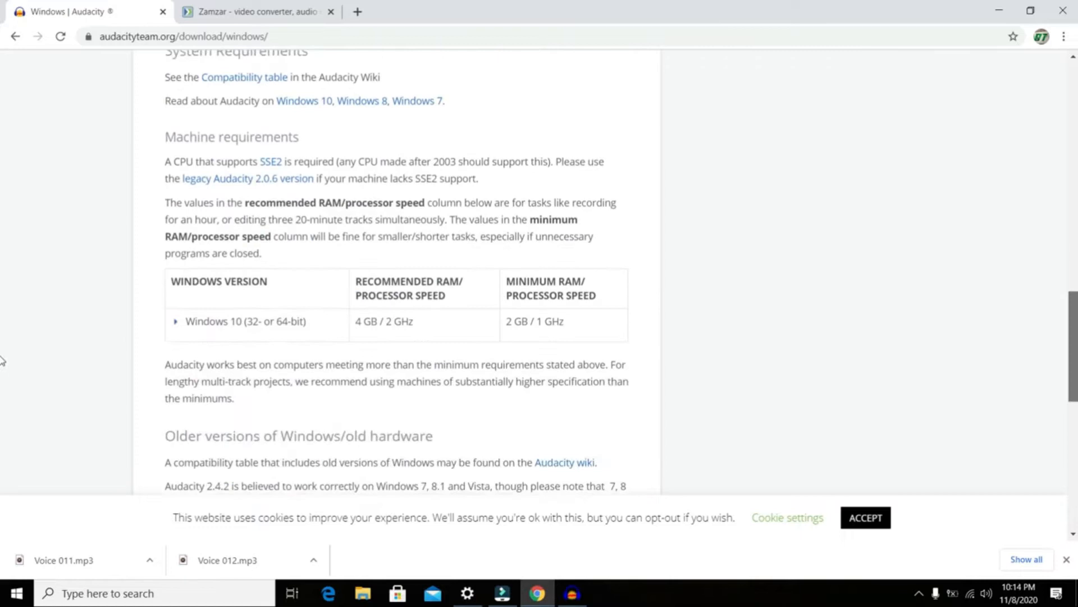
scroll(down, 3)
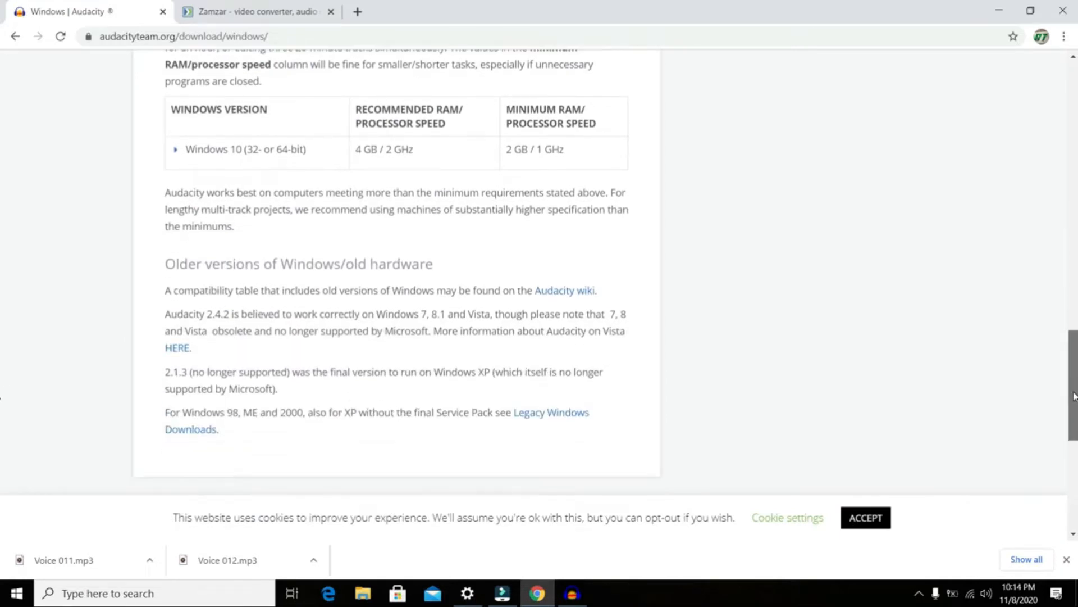
scroll(down, 3)
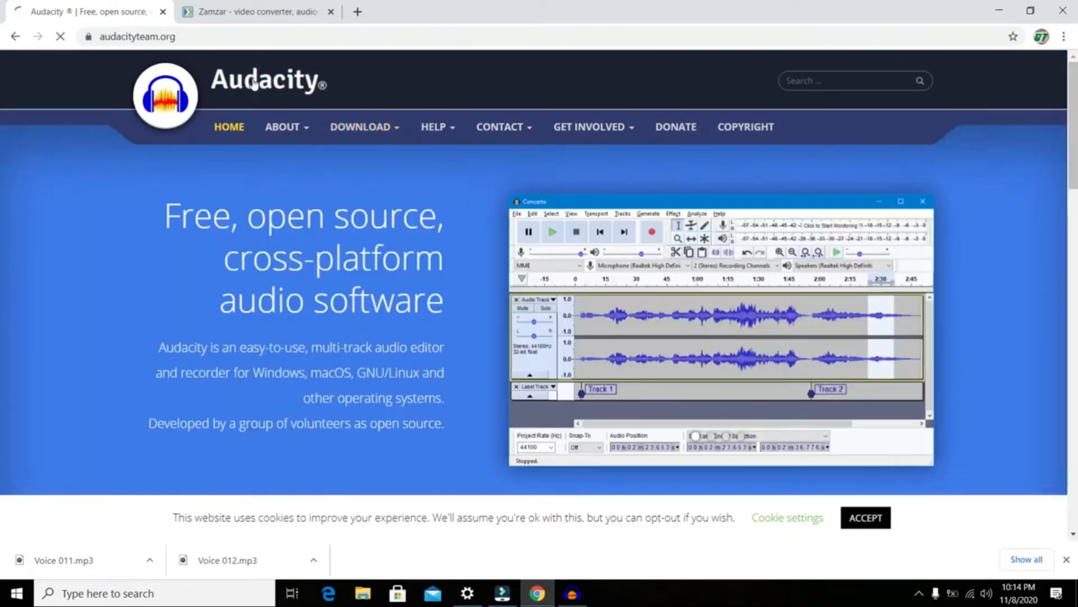
scroll(down, 3)
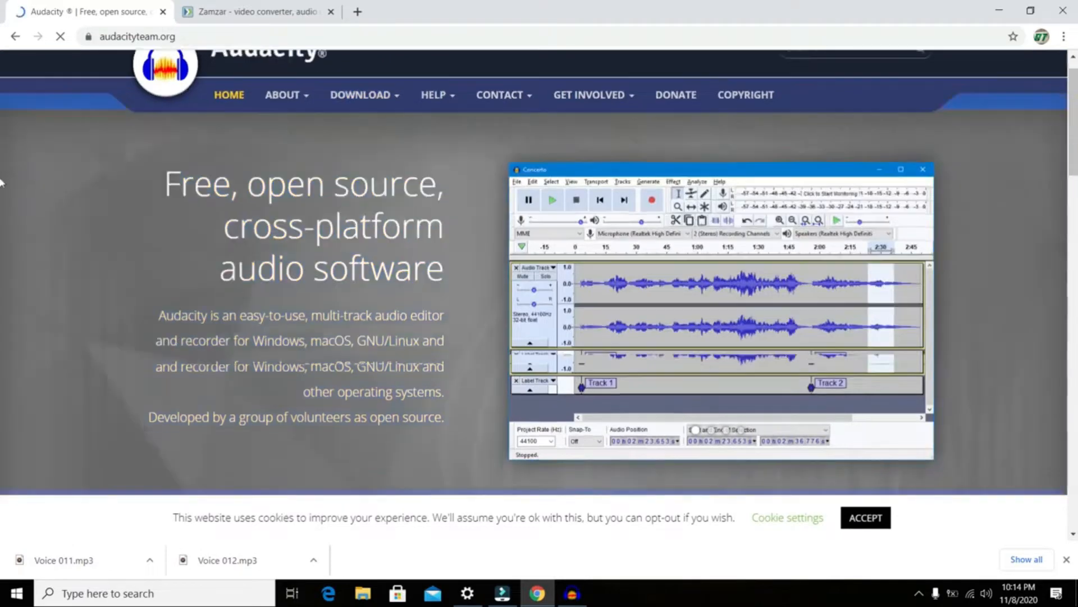
scroll(down, 3)
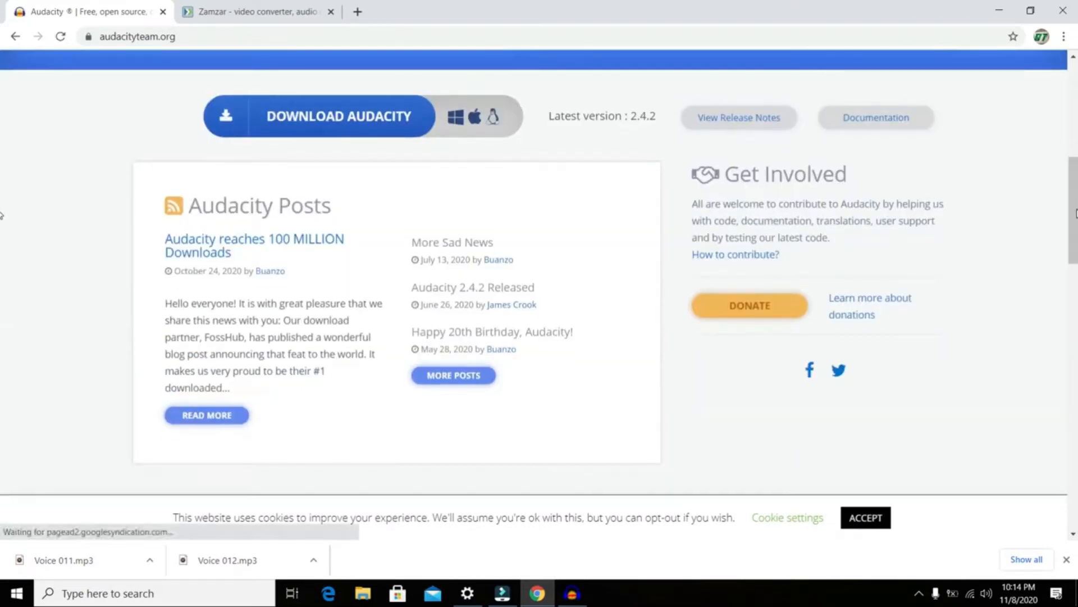
scroll(down, 3)
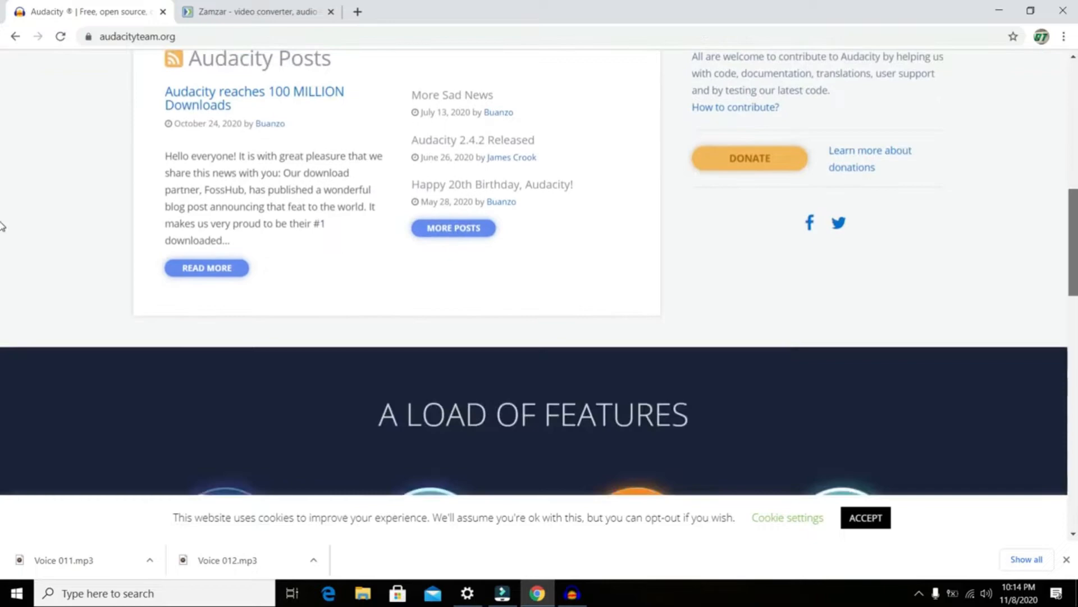
scroll(down, 3)
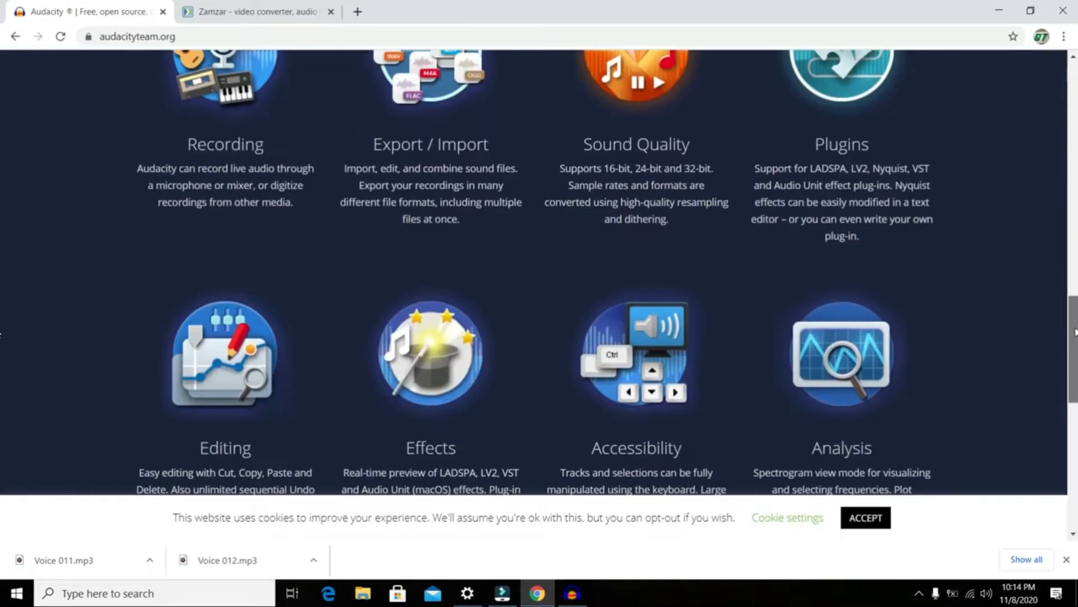
scroll(down, 3)
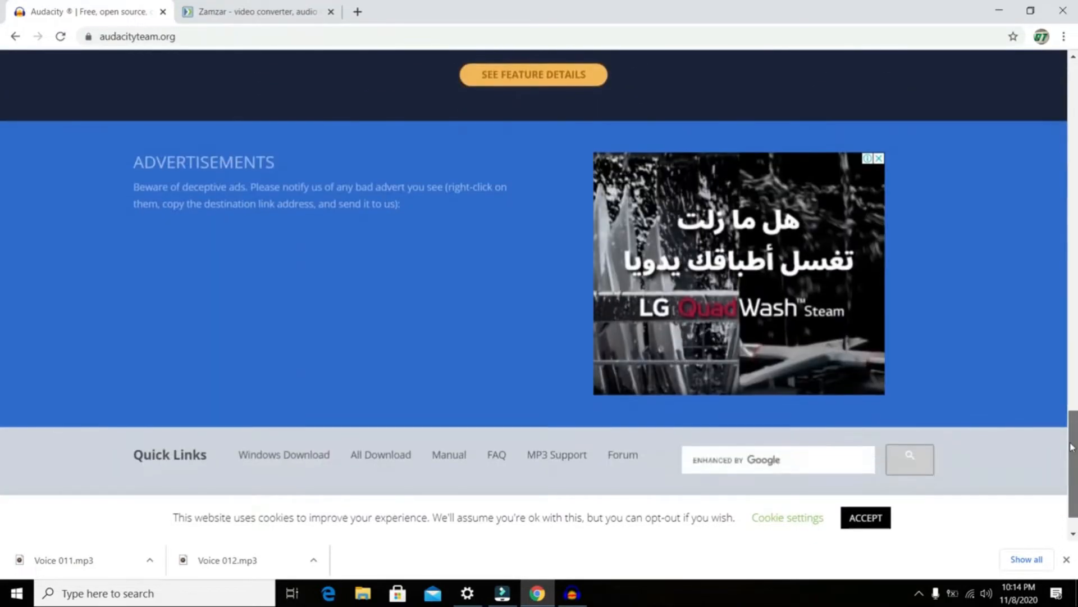
scroll(up, 3)
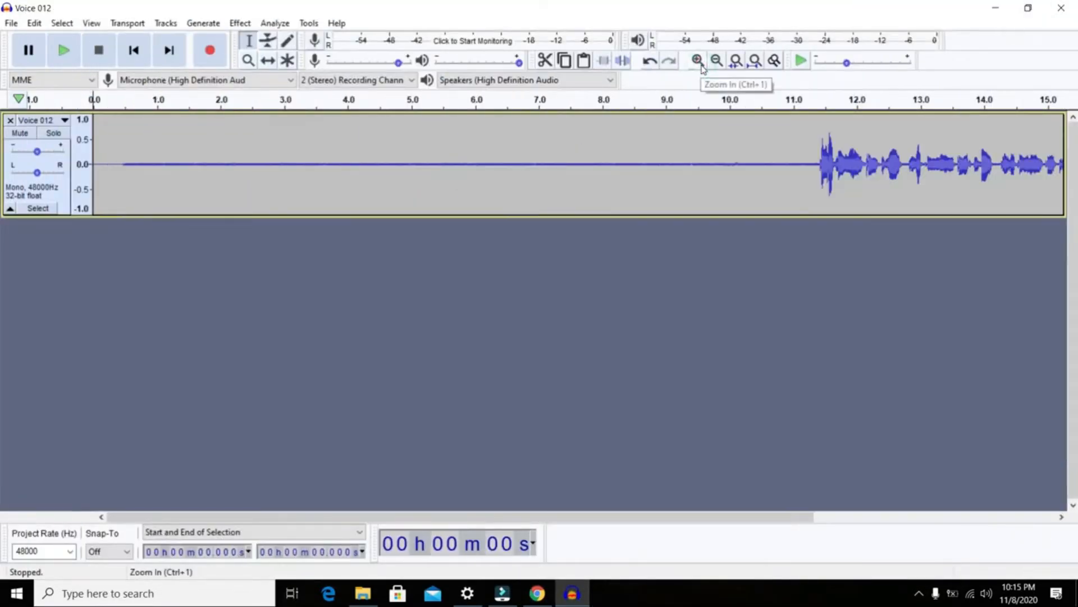
mouse_move(717, 62)
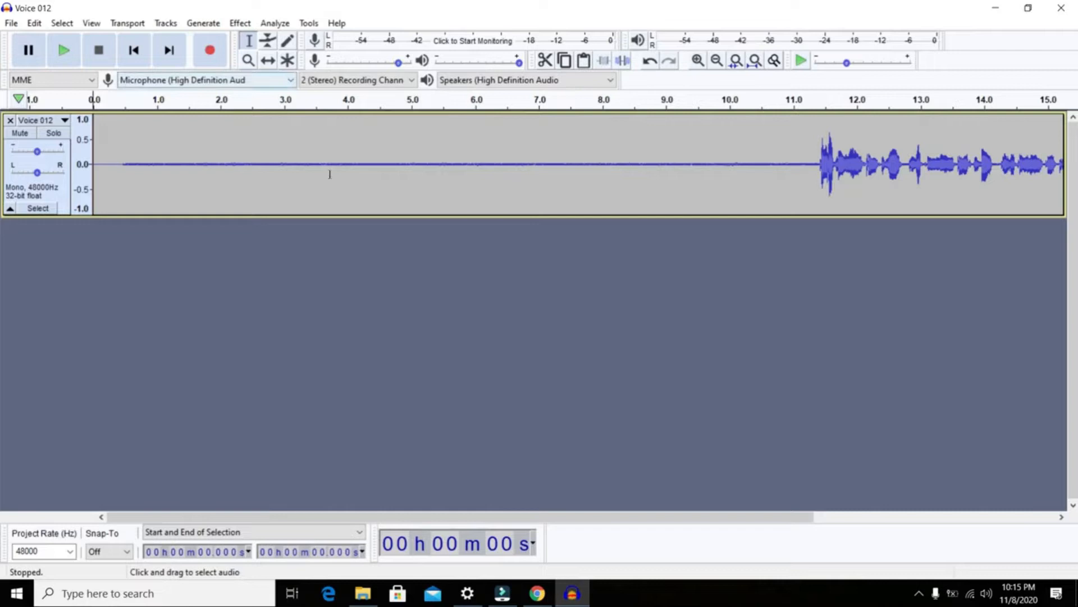
- Select the silence from the track start to the speech onset near 11.27 s
click(810, 165)
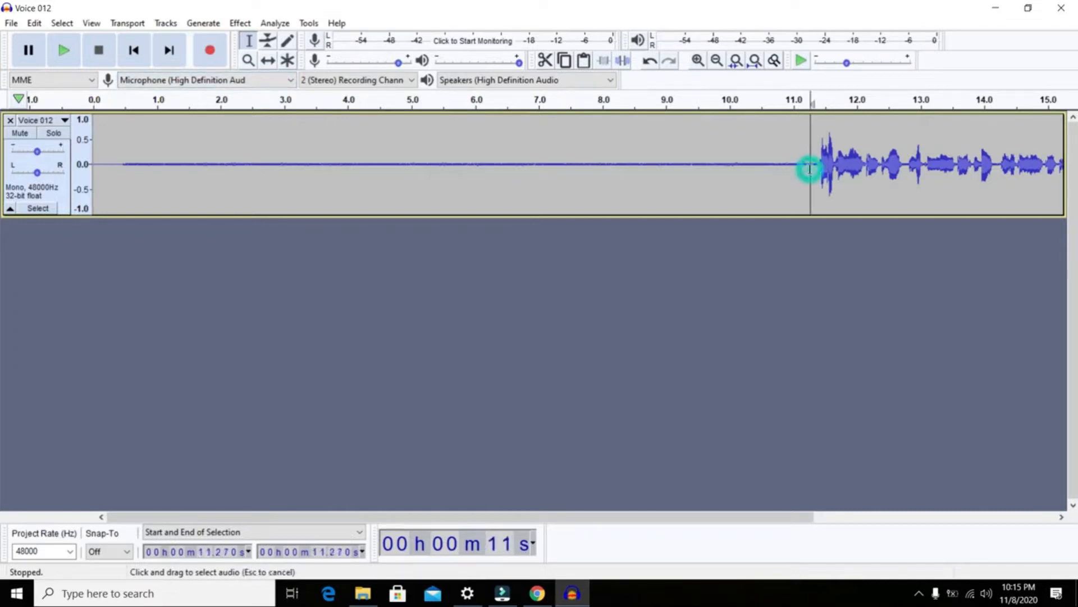
drag(810, 165, 574, 165)
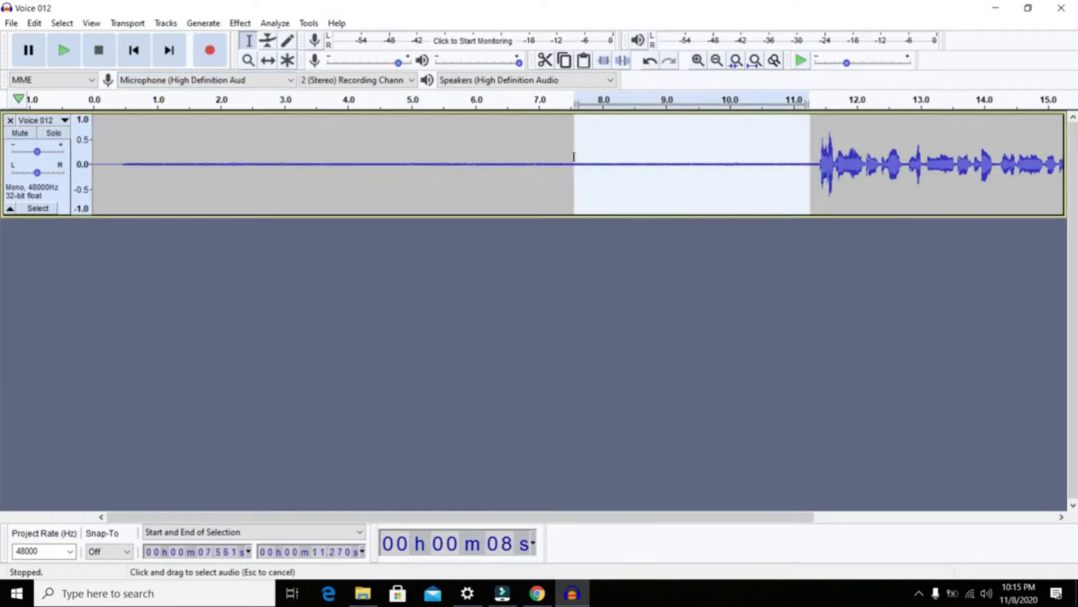
drag(573, 164, 268, 164)
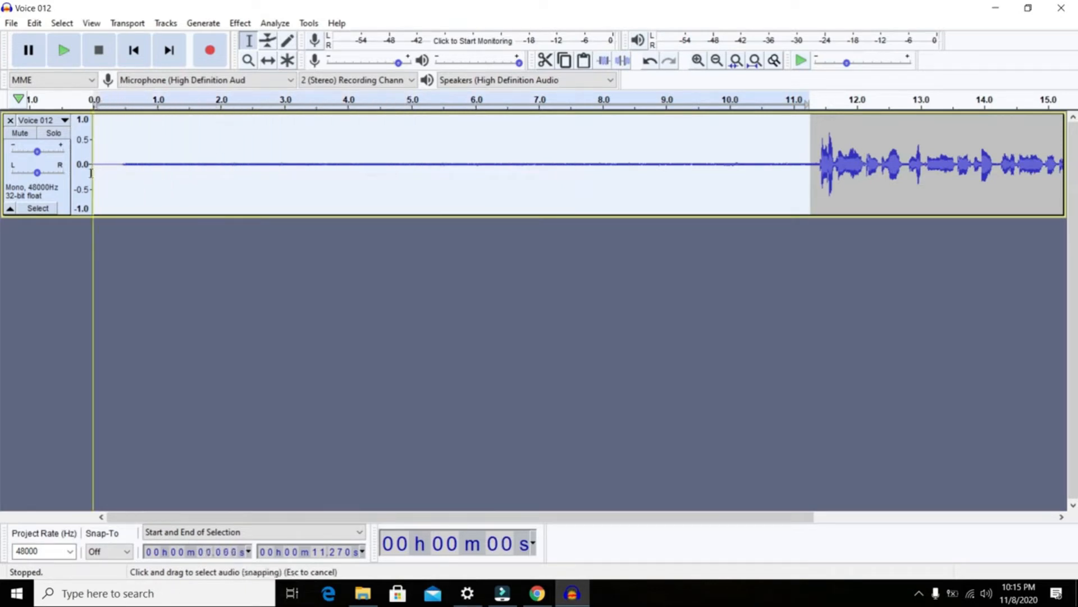
click(63, 50)
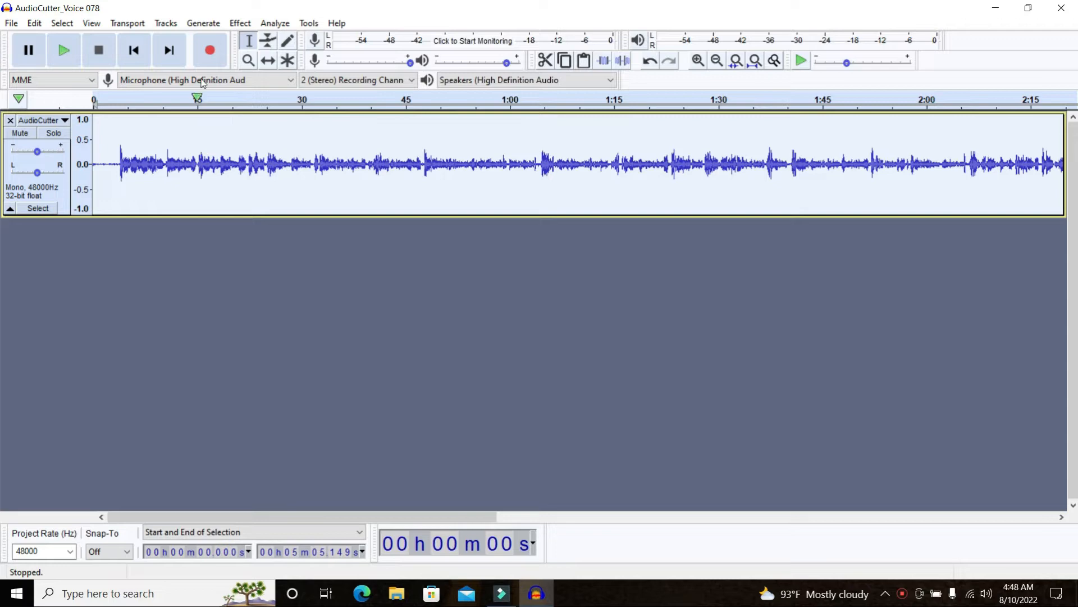
- Apply a Filter Curve EQ bass boost lowered to about 6 dB below 100 Hz
click(239, 23)
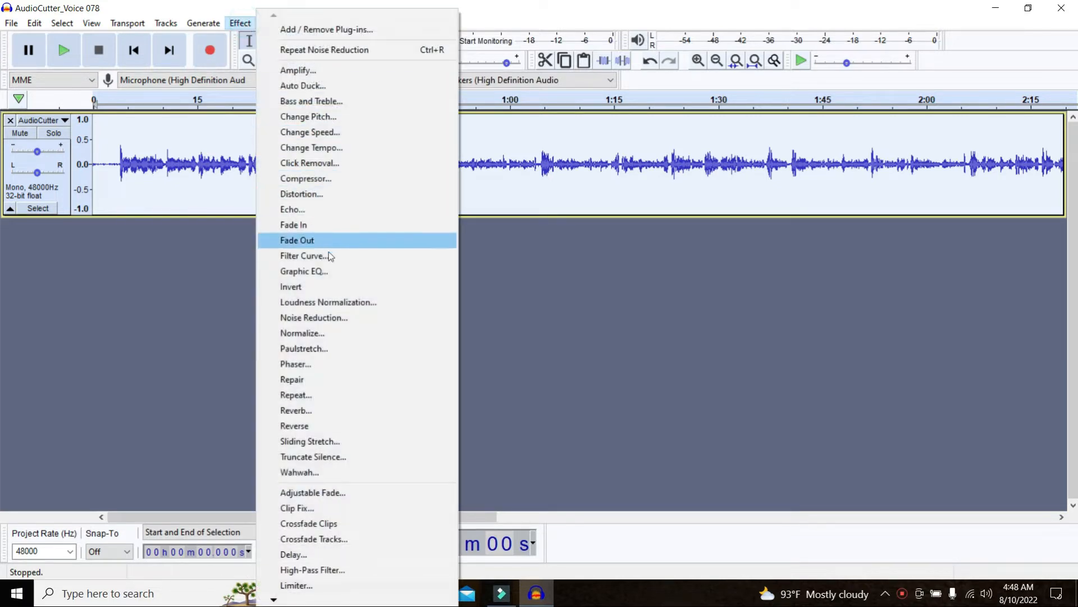
click(302, 255)
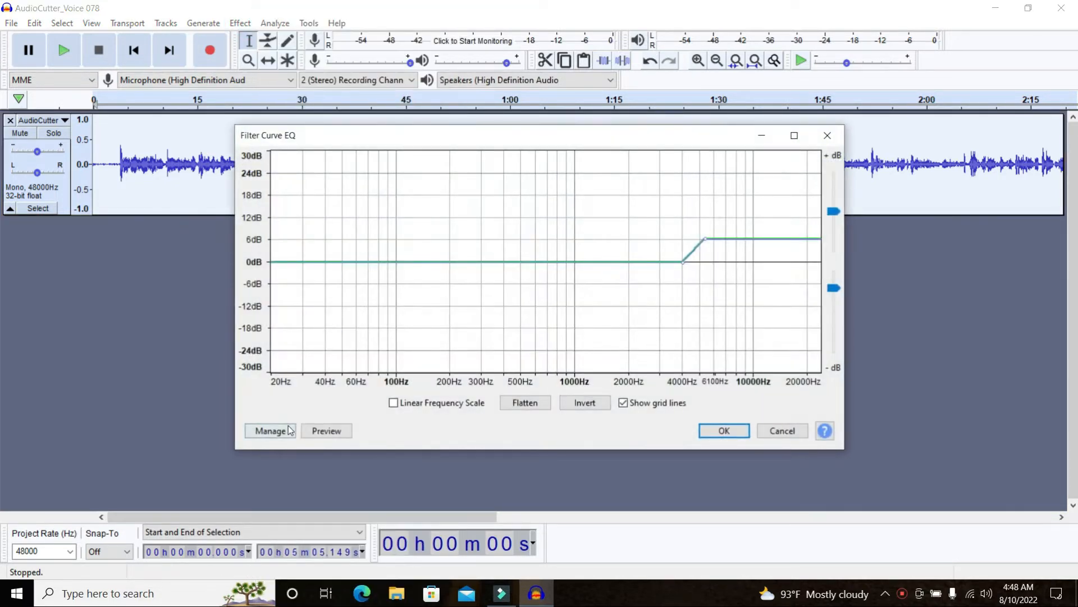
click(270, 430)
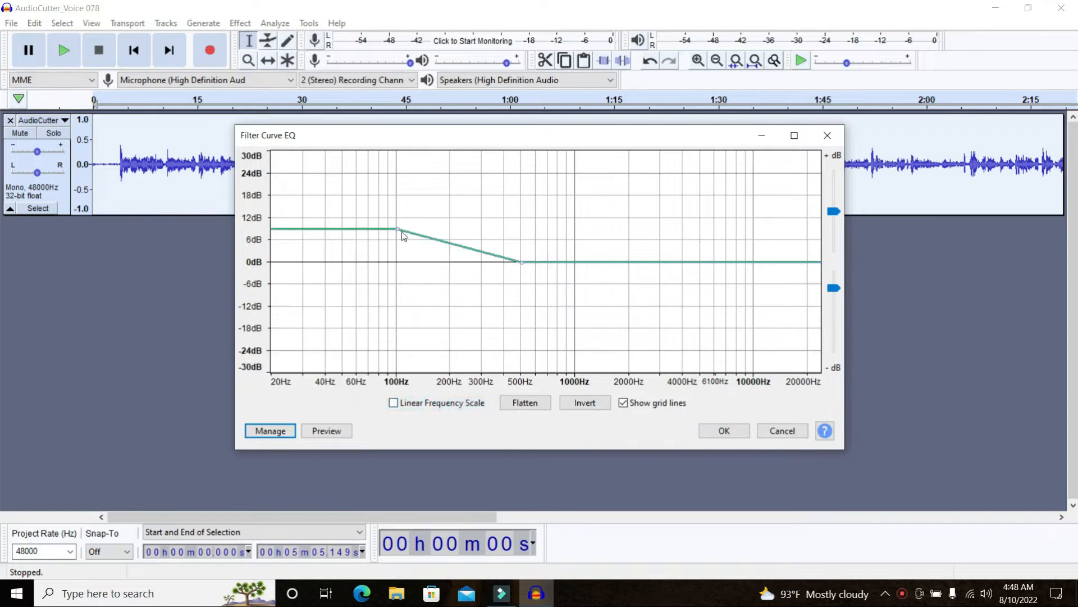
drag(398, 229, 400, 240)
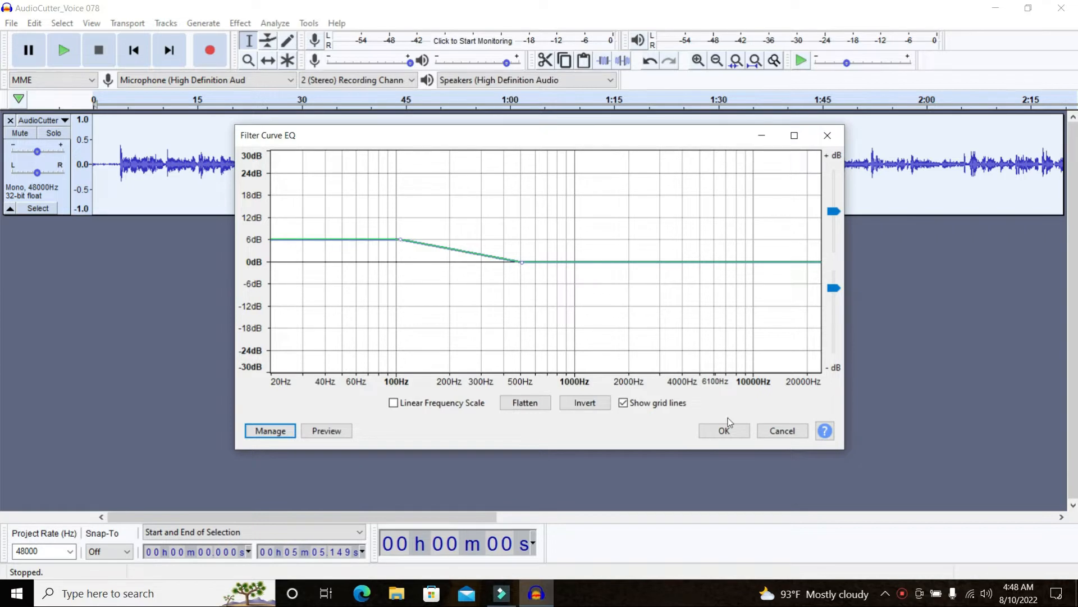
click(724, 431)
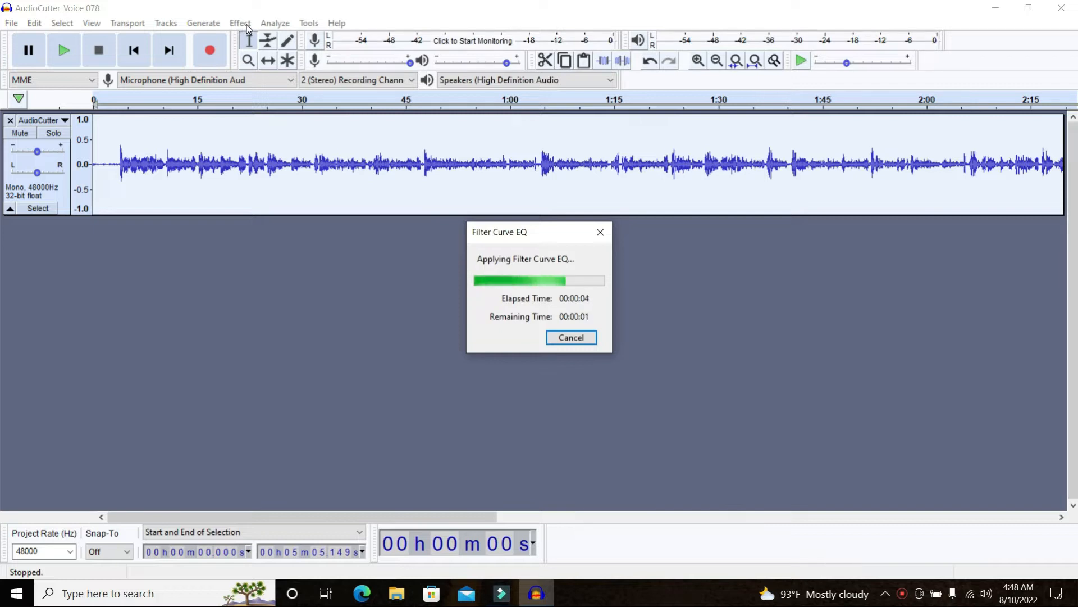
- Apply a Filter Curve EQ from the Treble Boost factory preset, lowered to about 6 dB
click(240, 23)
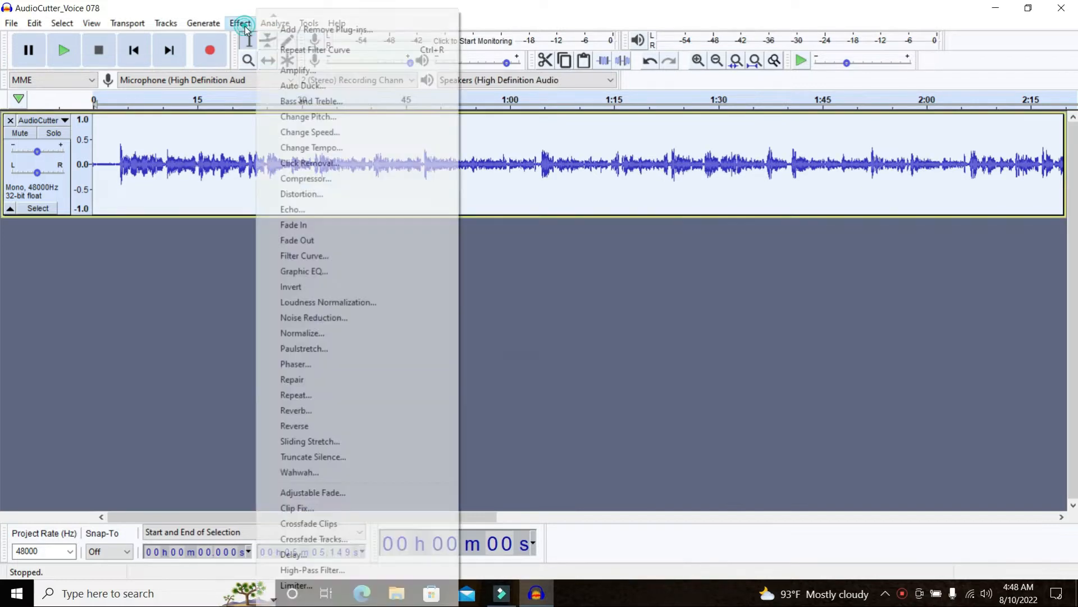
click(305, 255)
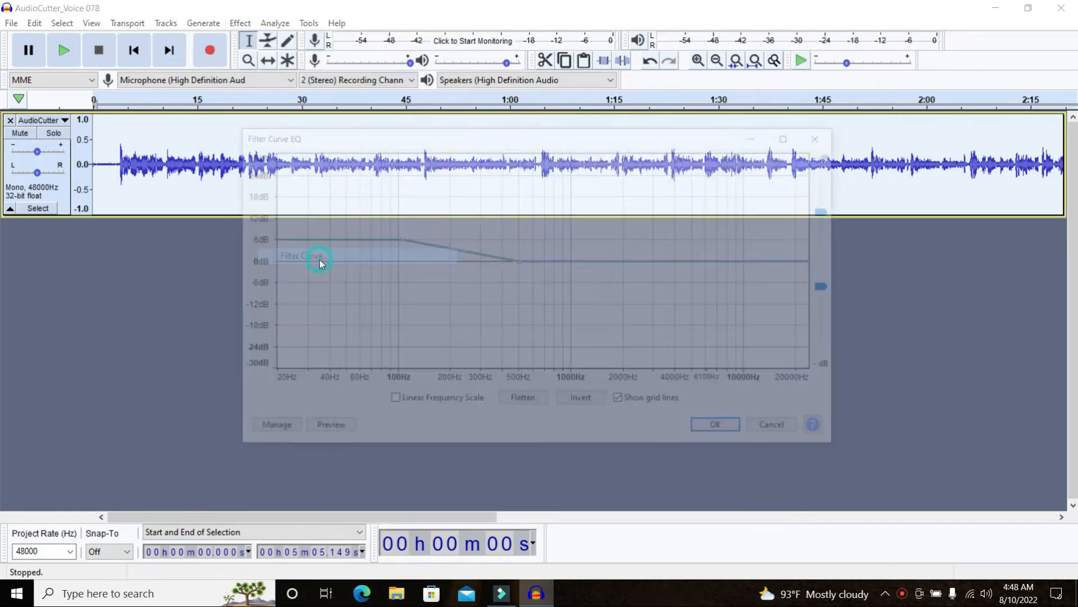
click(276, 423)
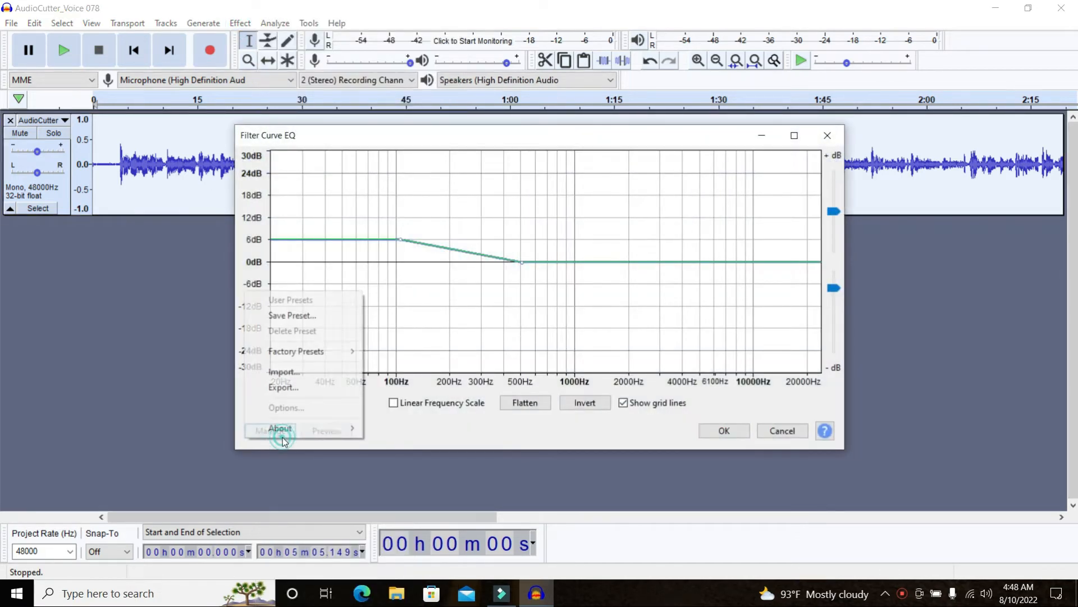
click(296, 350)
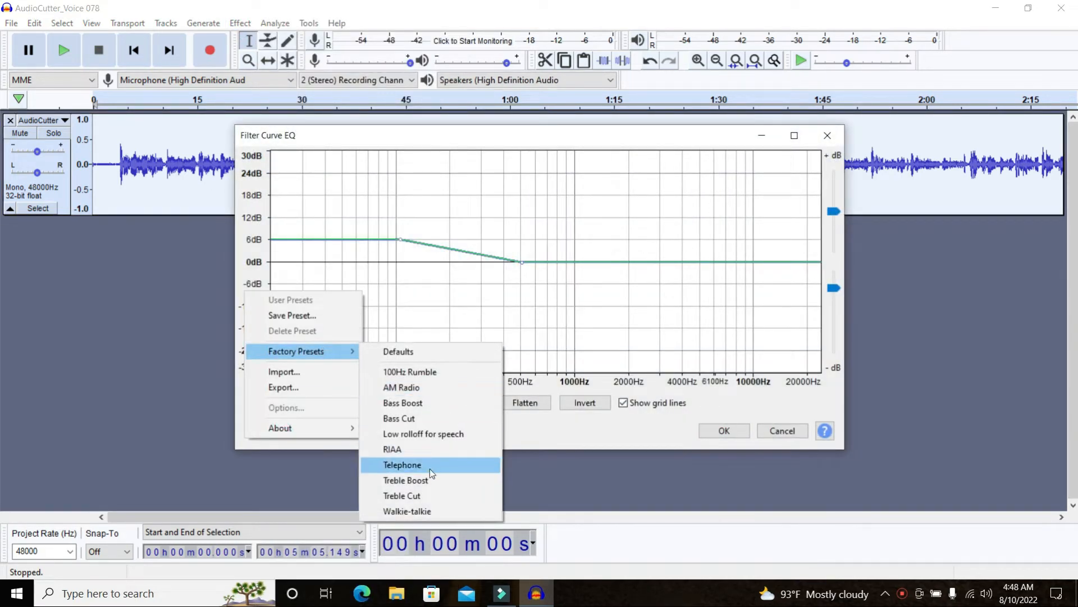
click(404, 479)
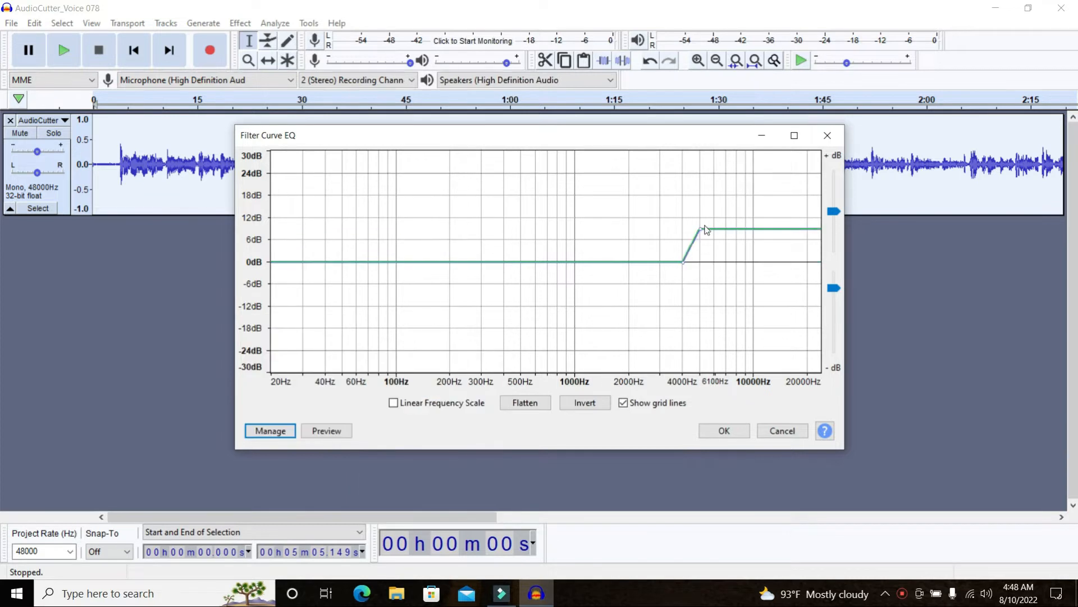
drag(703, 228, 707, 239)
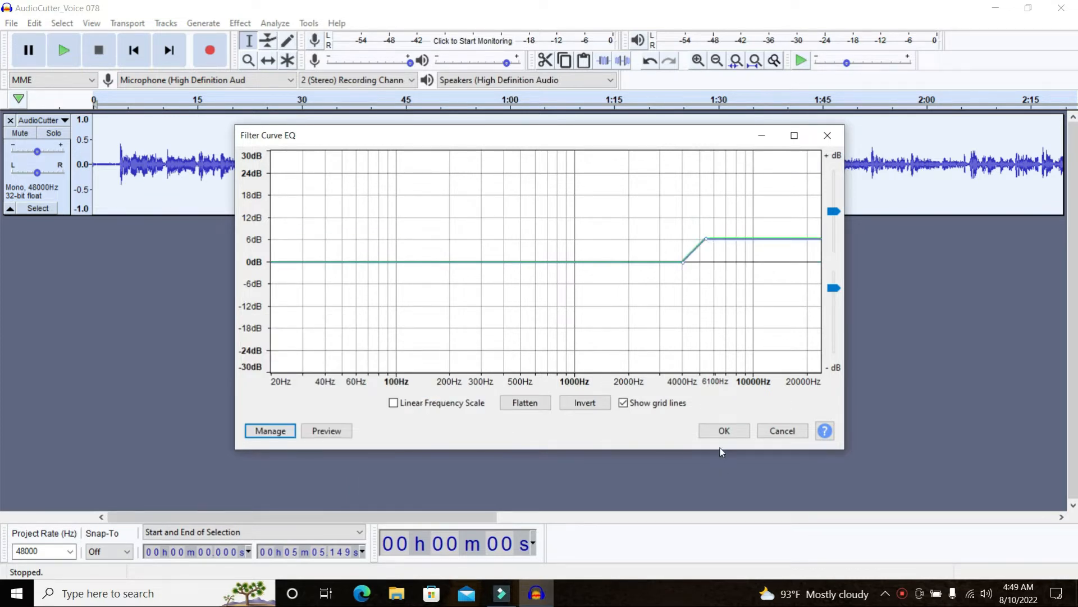
click(723, 430)
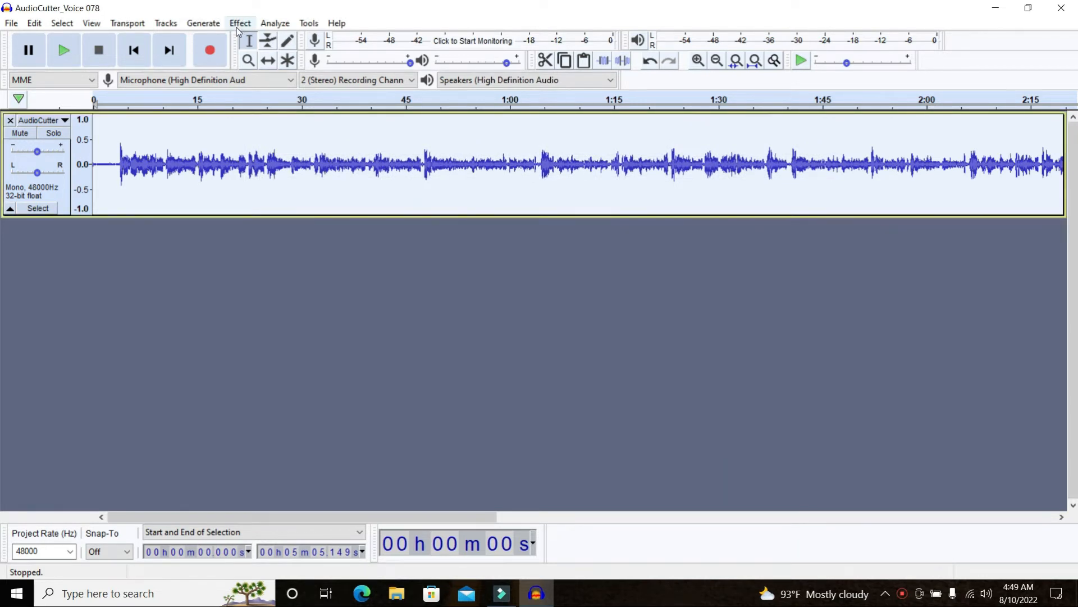
- Bring up the Compressor effect with -12 dB threshold and 2:1 ratio
click(240, 23)
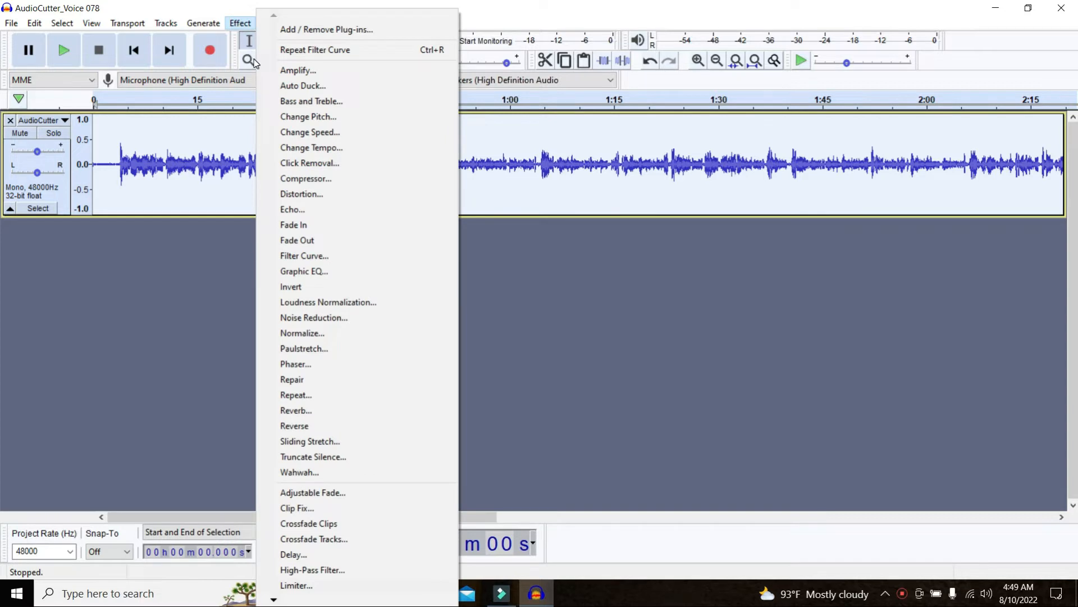
mouse_move(310, 163)
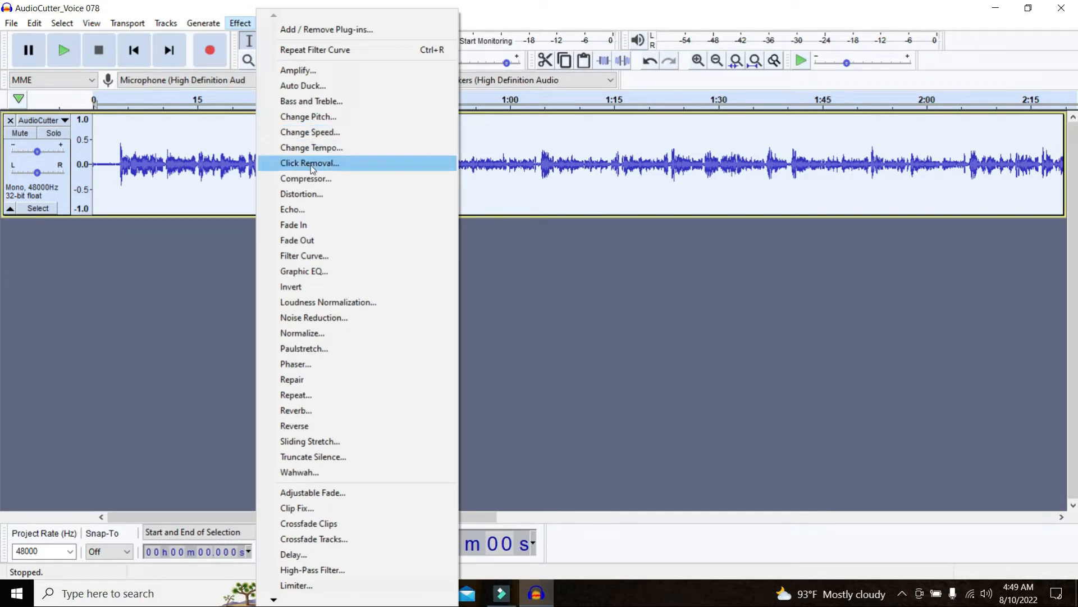
mouse_move(305, 179)
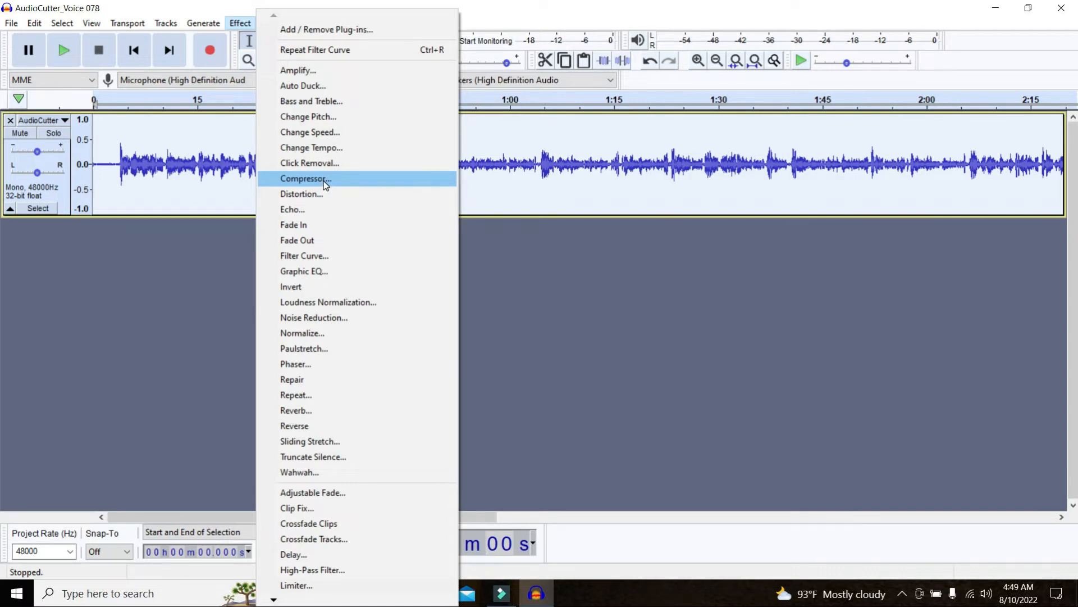
click(305, 179)
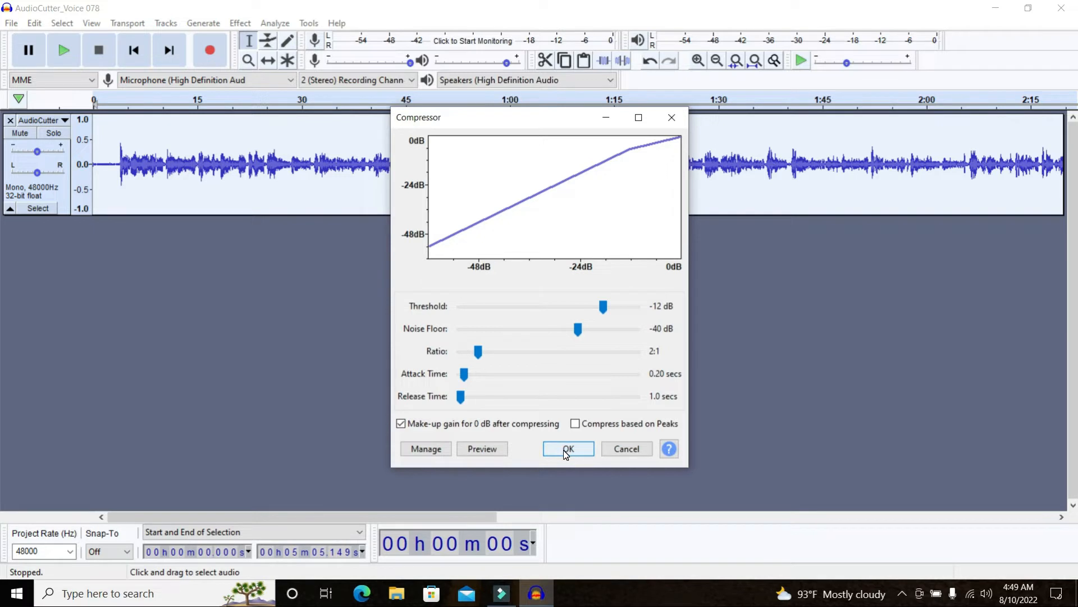
- Apply the -12 dB threshold, 2:1 ratio compression to the recording
click(566, 448)
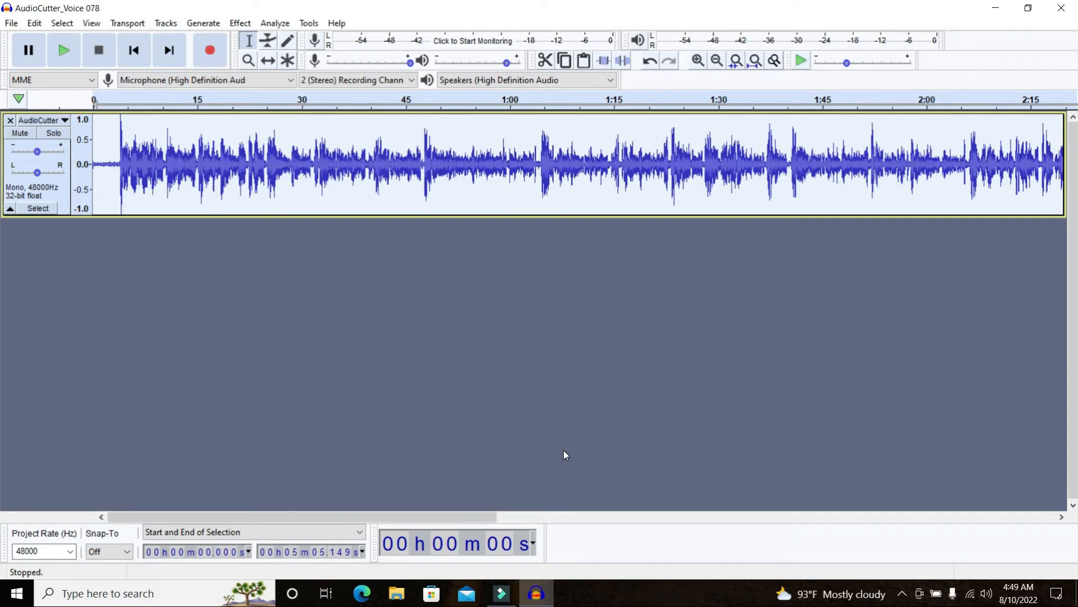
mouse_move(351, 247)
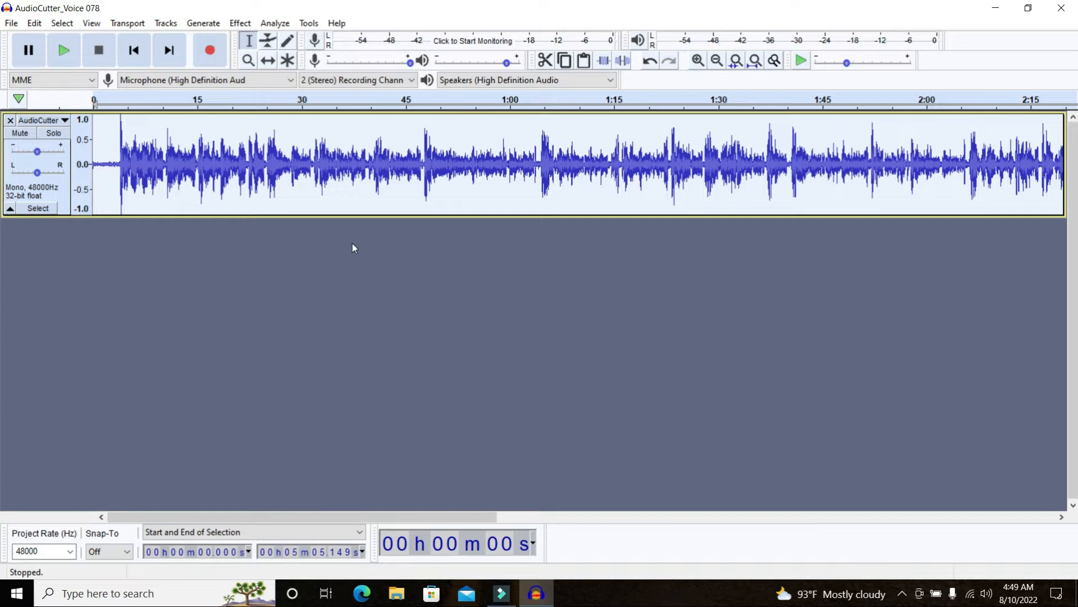
mouse_move(351, 228)
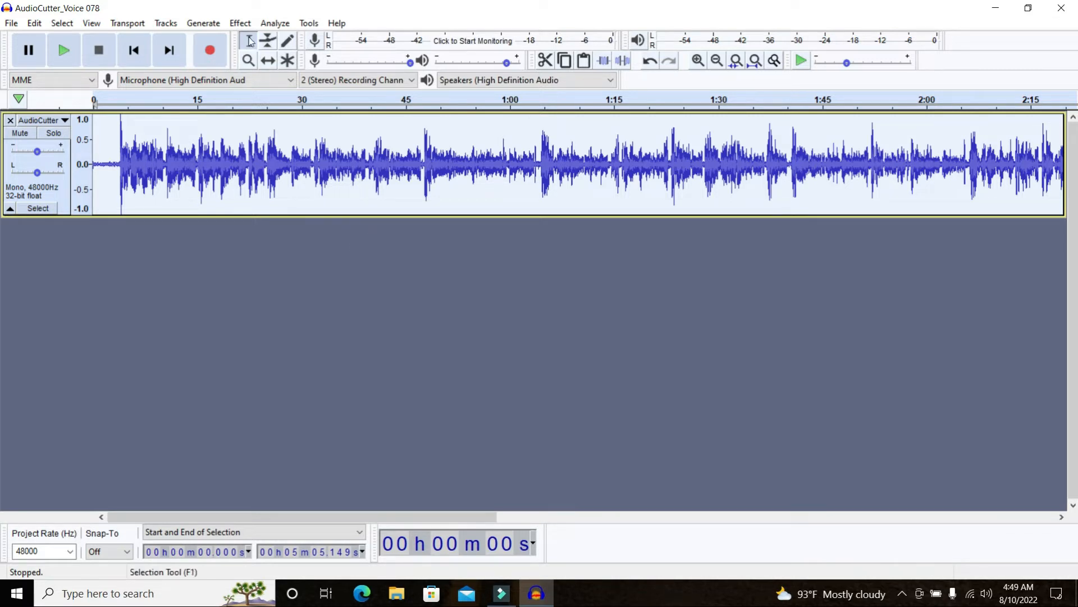
- Normalize the recording to a -1.0 dB peak with DC offset removed
click(239, 22)
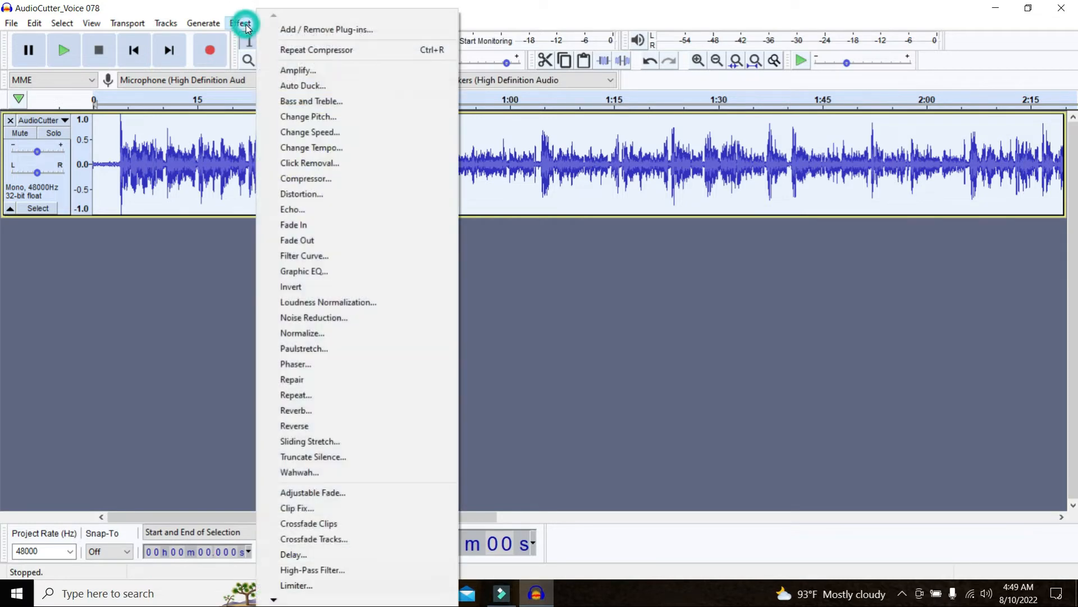
mouse_move(328, 302)
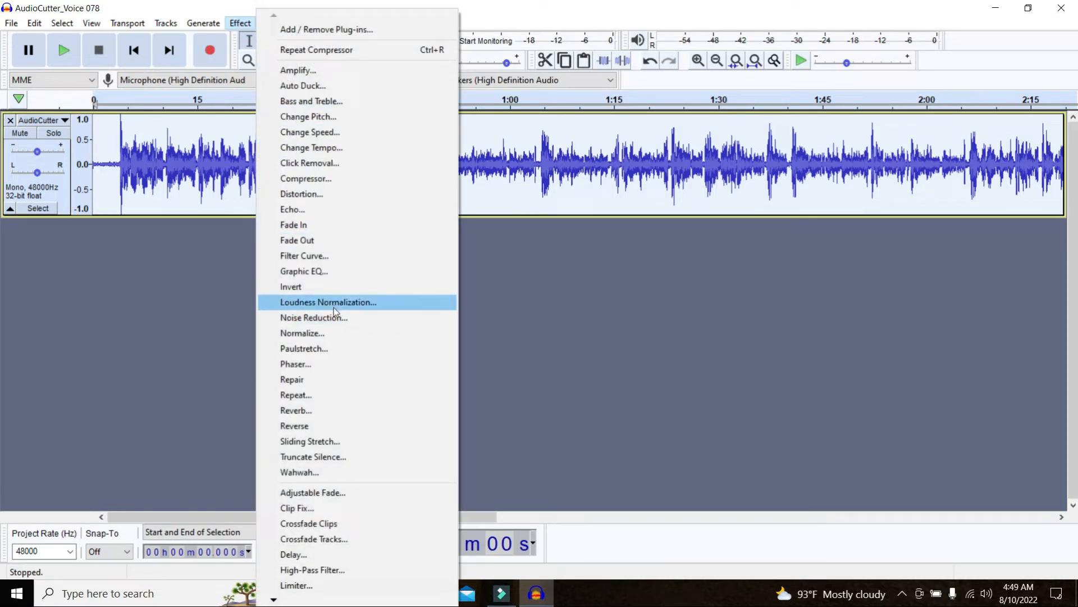
mouse_move(332, 333)
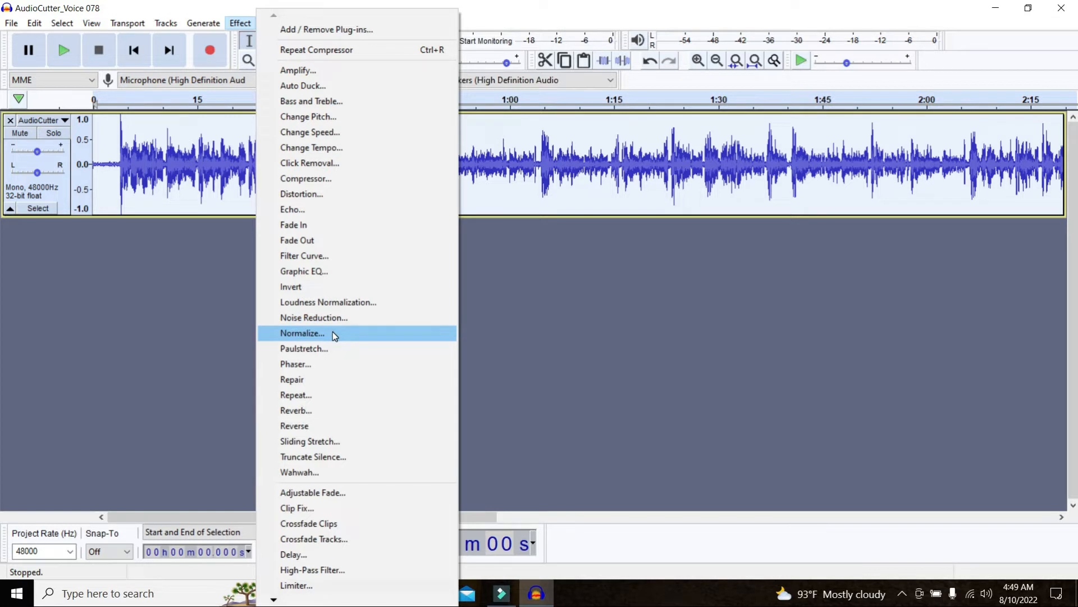
click(301, 333)
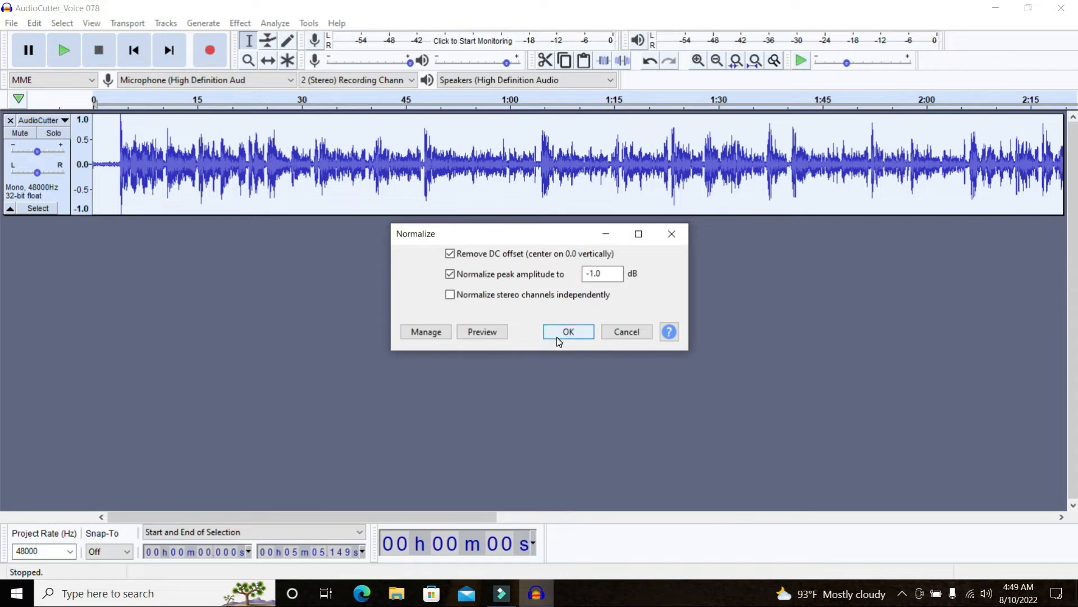
click(568, 331)
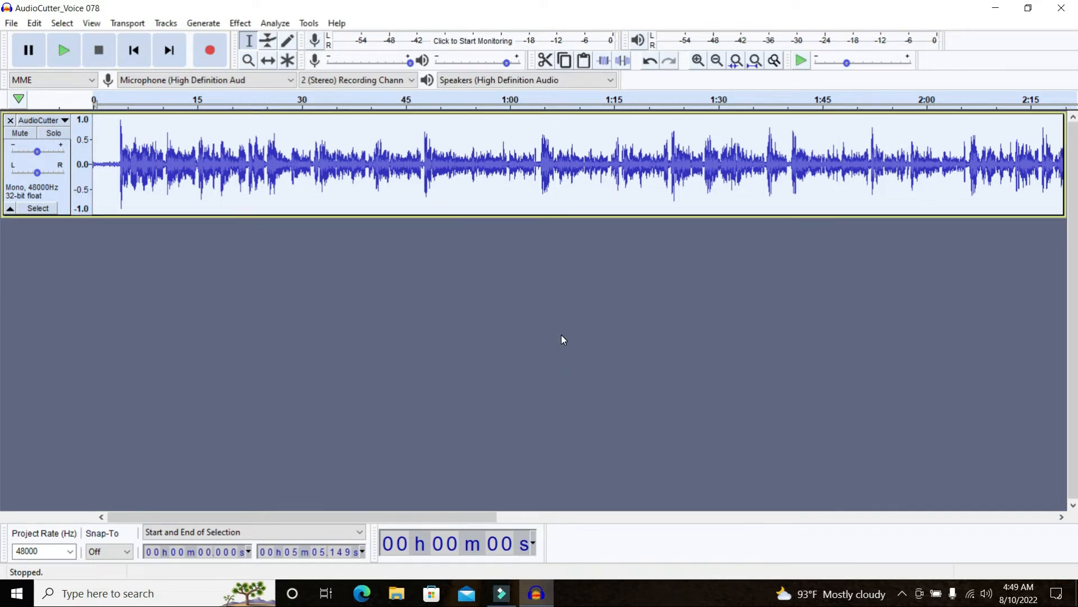
mouse_move(401, 261)
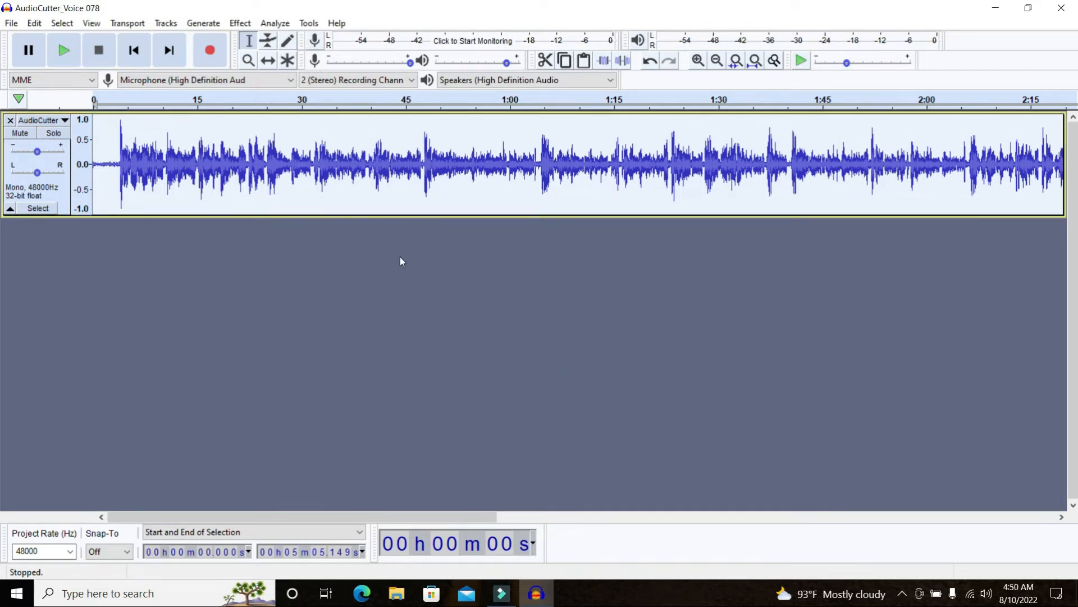
mouse_move(323, 195)
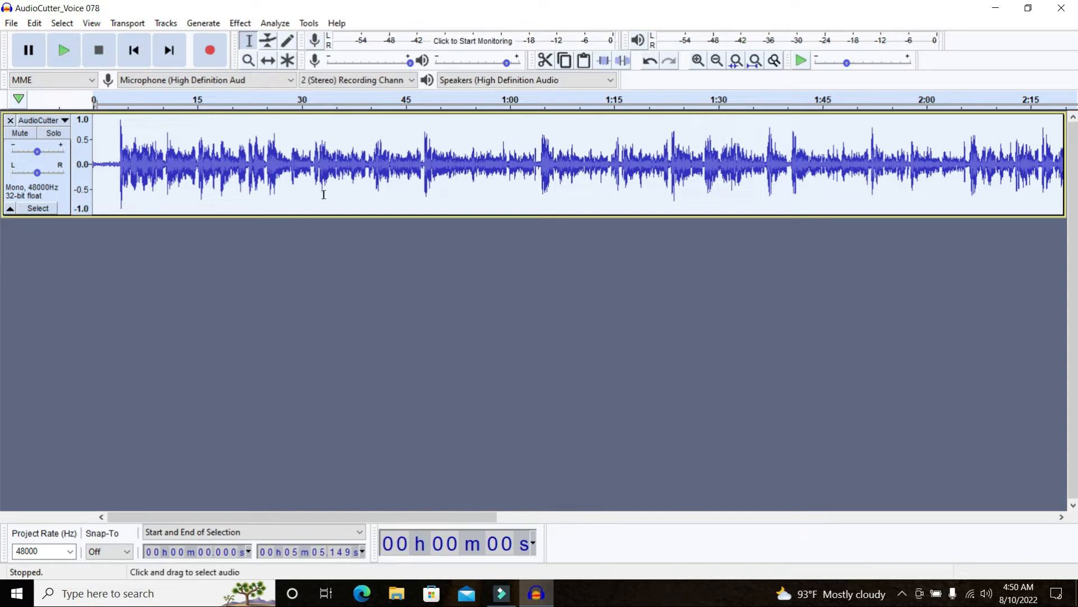
- Bring up the Change Pitch effect, initially showing a -2% change
click(240, 23)
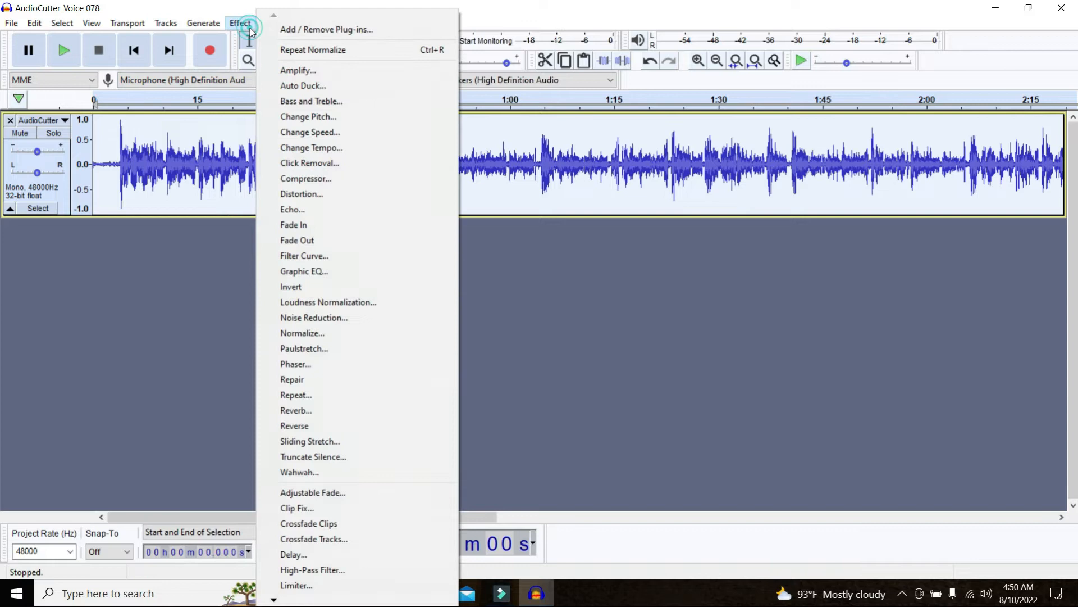
mouse_move(311, 147)
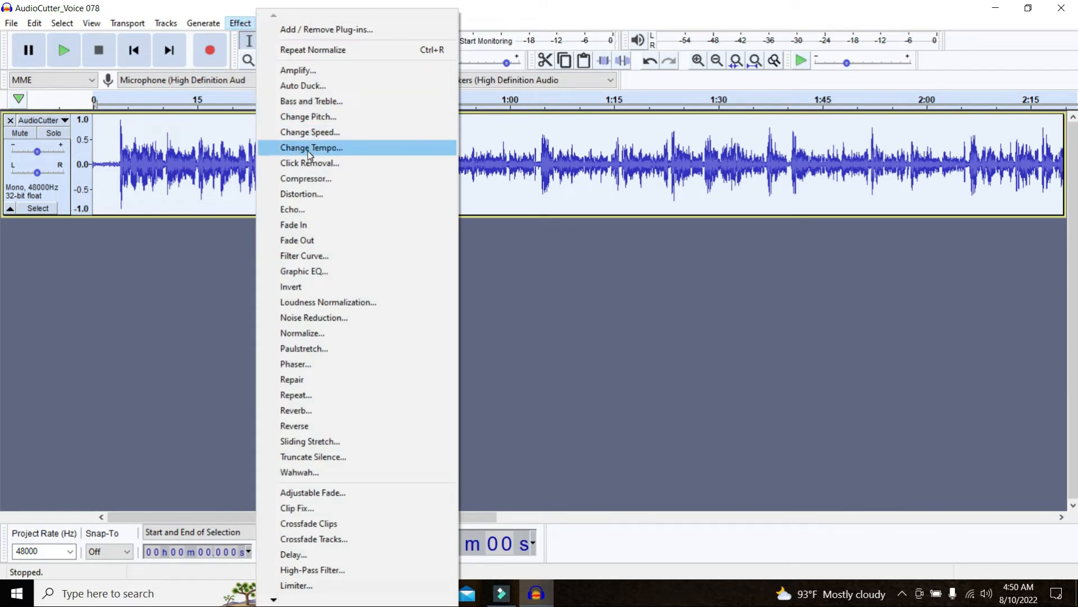
mouse_move(315, 116)
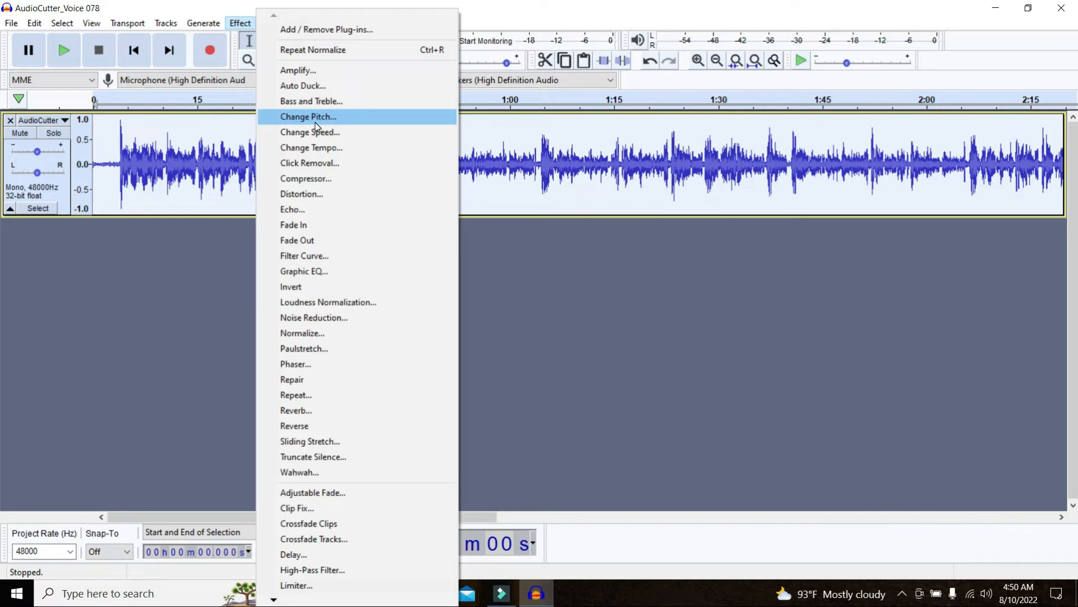
click(308, 115)
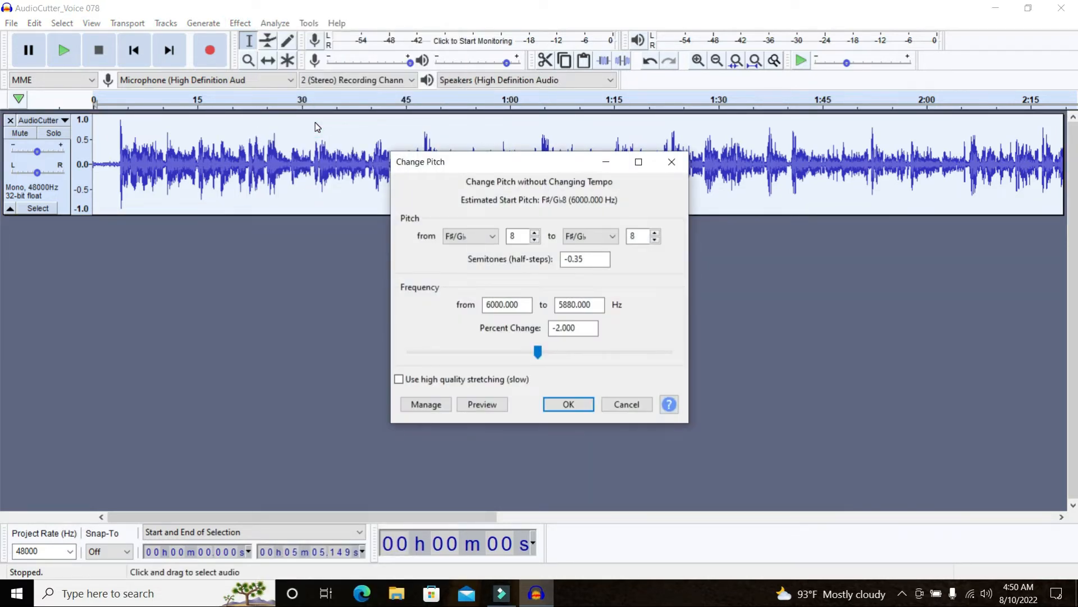
- Adjust the Percent Change slider until it settles at -4.000, taking F down to E
click(469, 236)
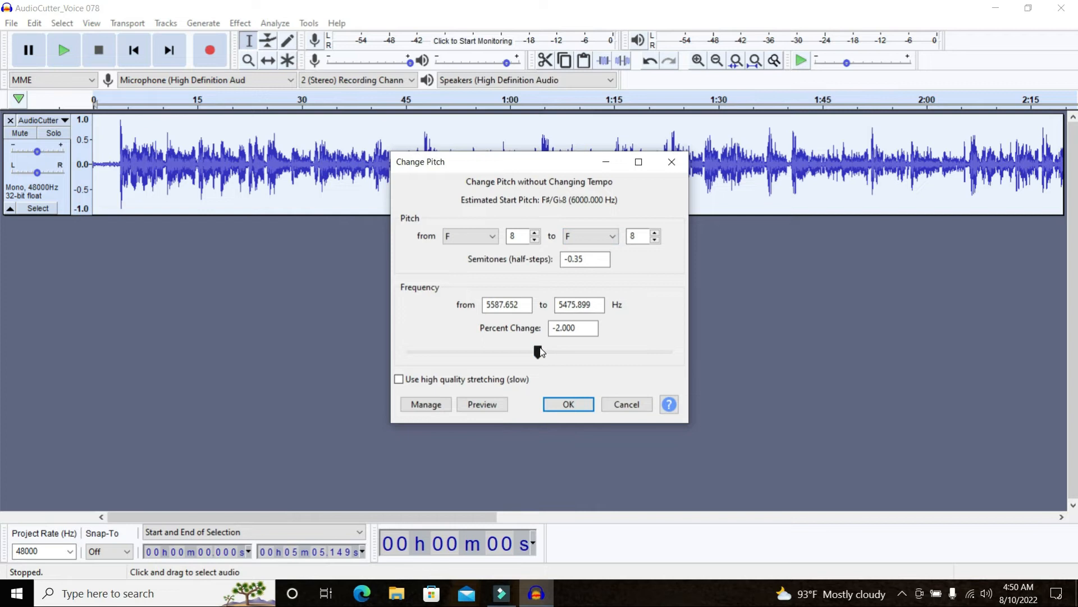
mouse_move(539, 352)
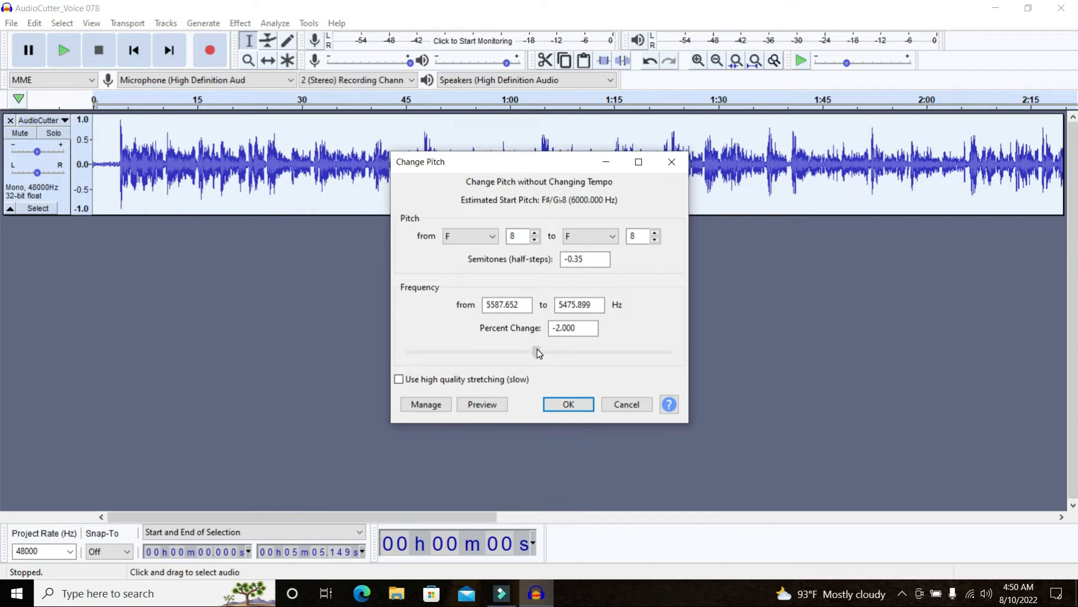
drag(538, 352, 529, 351)
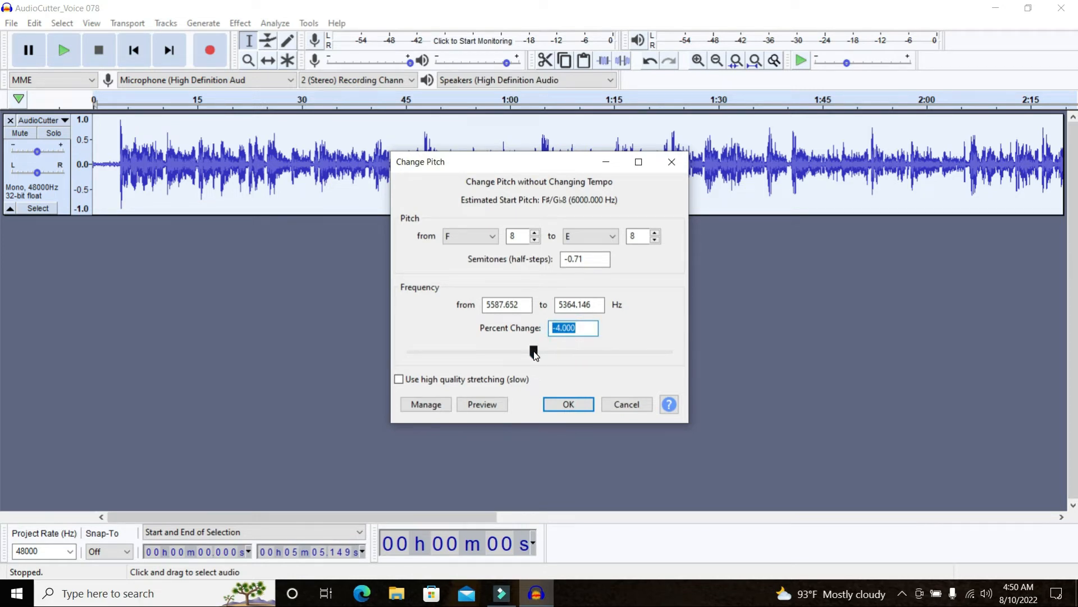
drag(534, 351, 504, 351)
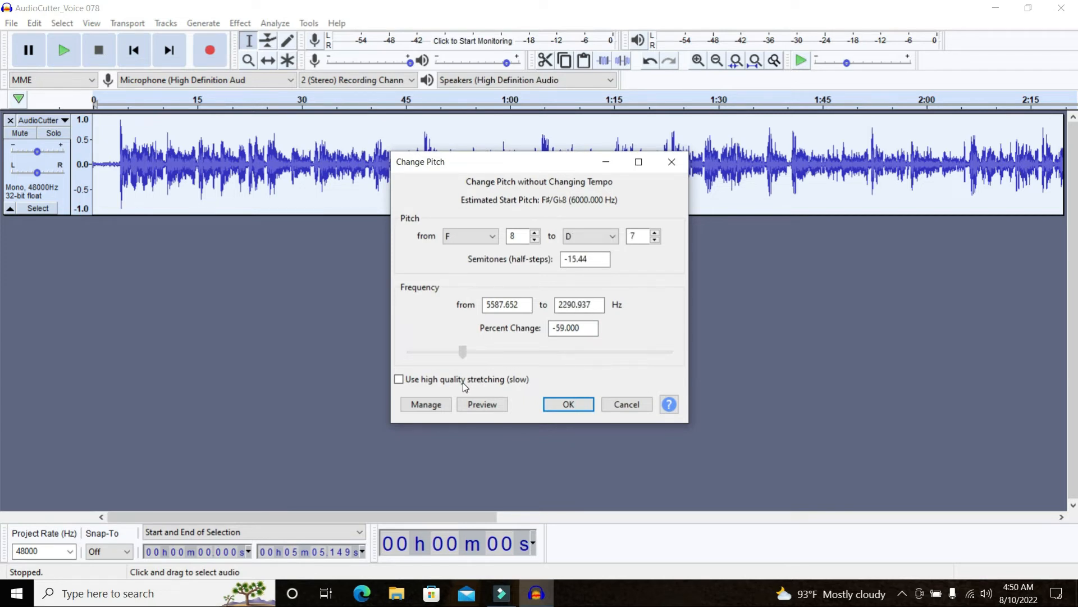
drag(462, 351, 491, 351)
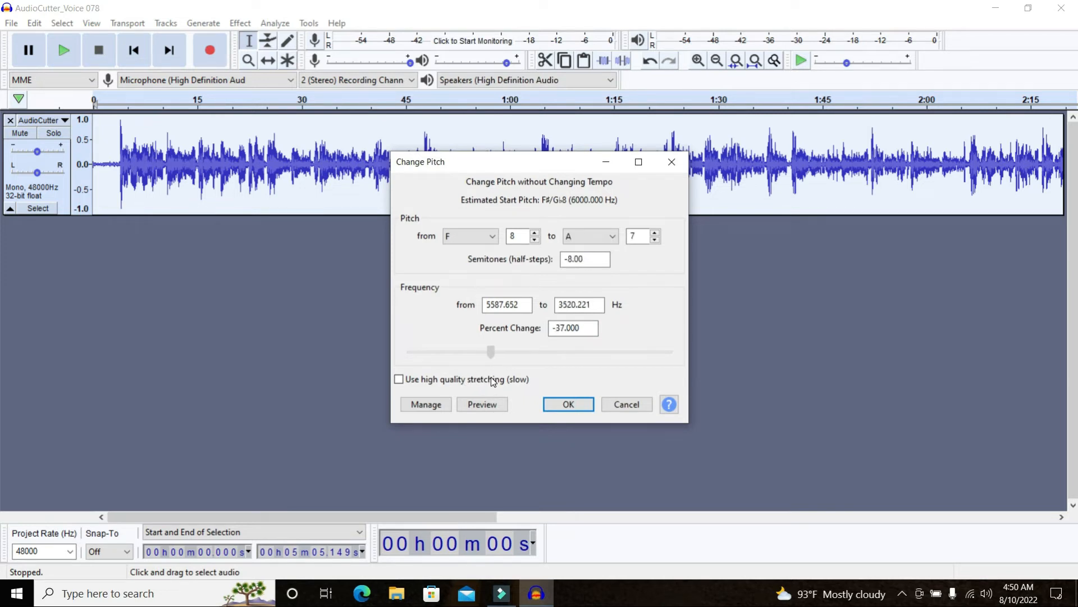
drag(491, 351, 513, 352)
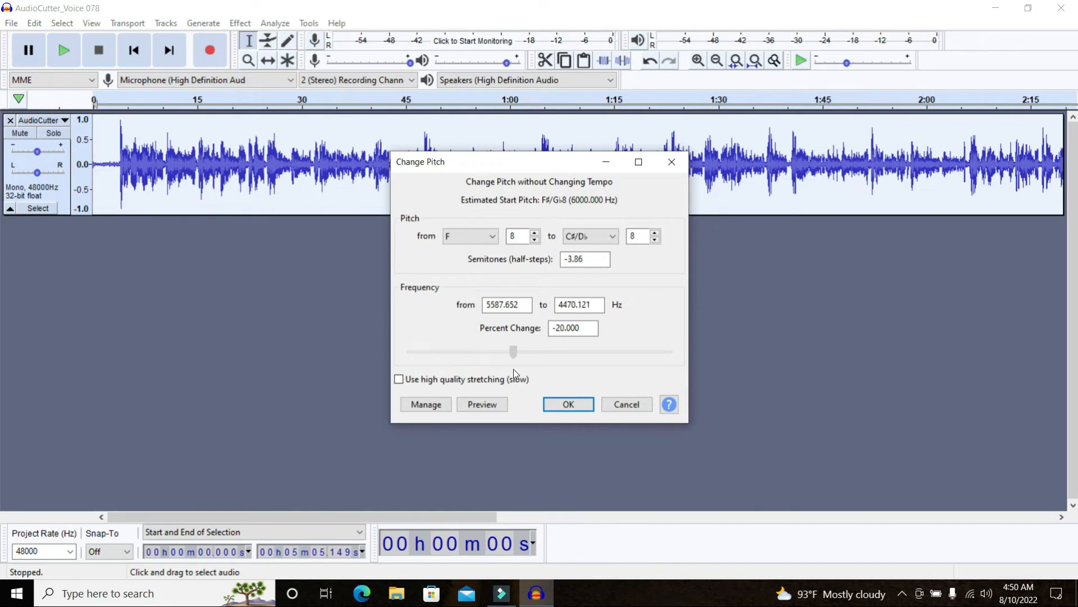
drag(512, 351, 575, 352)
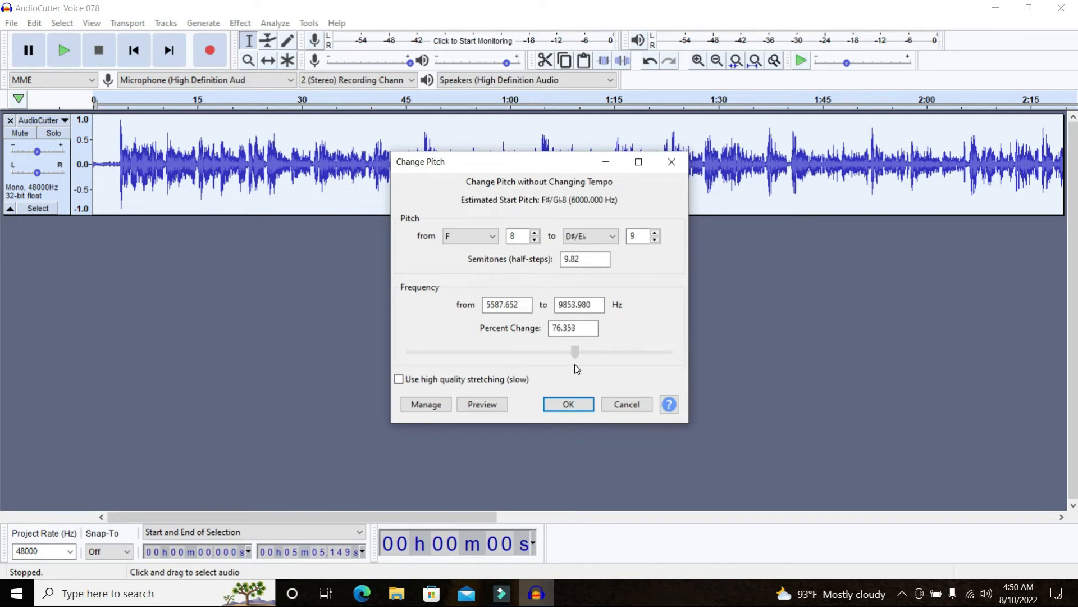
drag(575, 351, 605, 352)
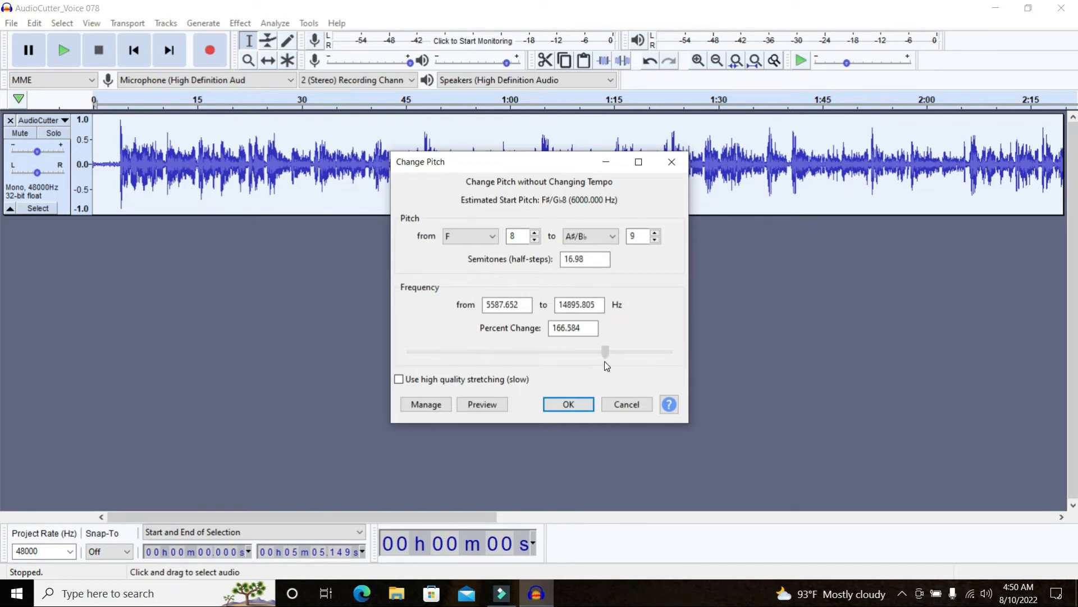
drag(606, 351, 549, 352)
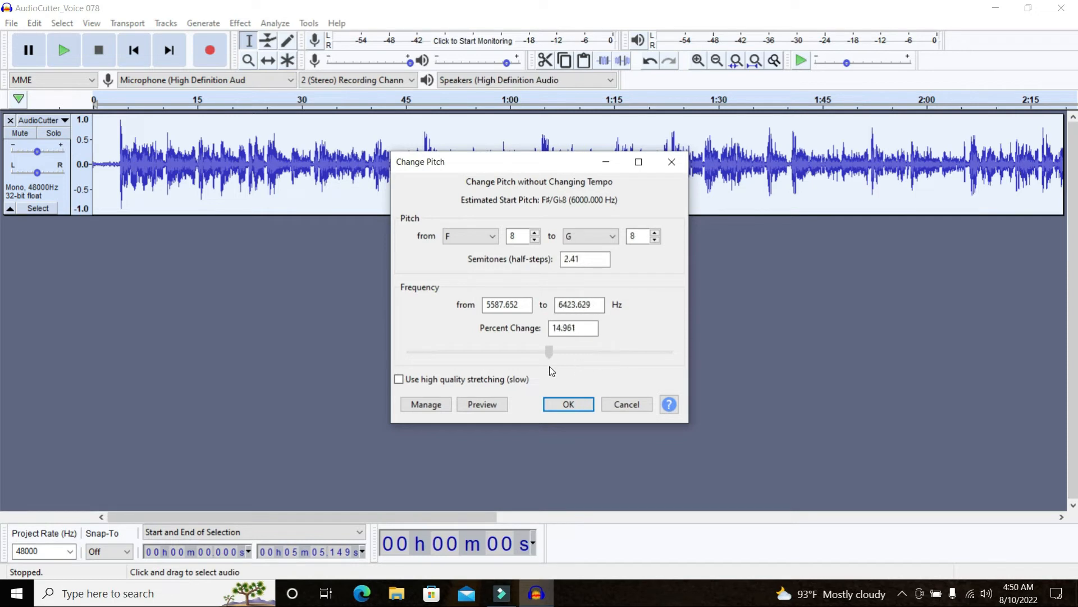
click(586, 236)
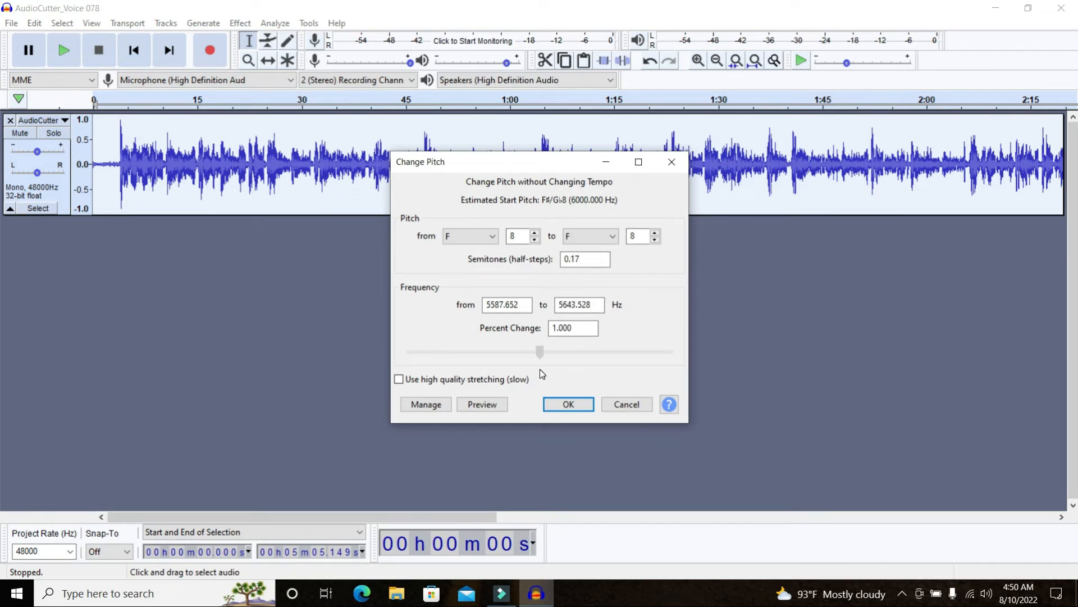
drag(540, 352, 533, 351)
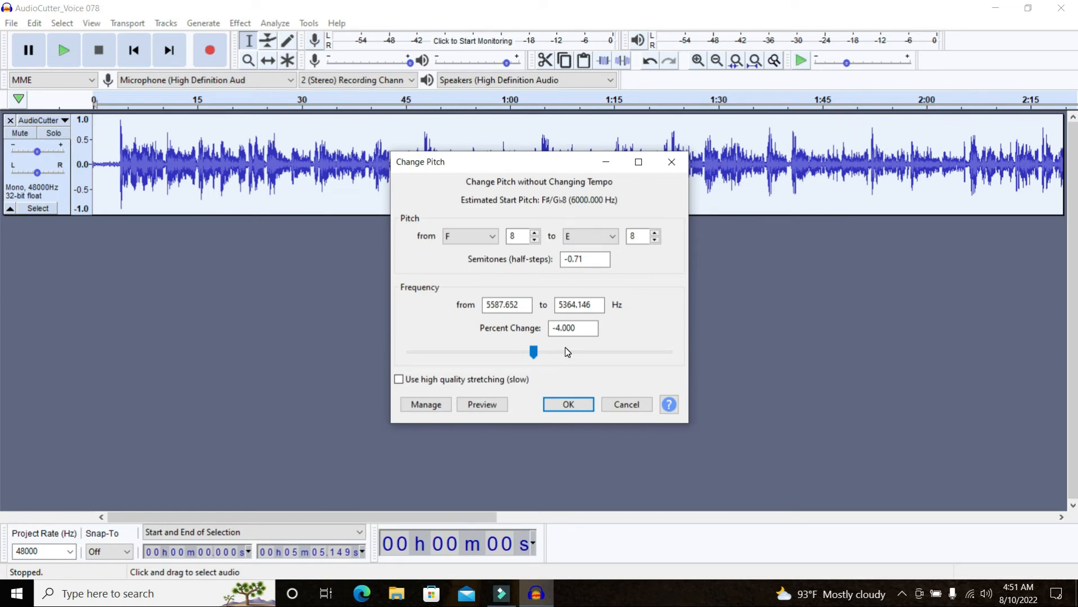
- Apply the -4% pitch drop and review the recording along the timeline
click(567, 403)
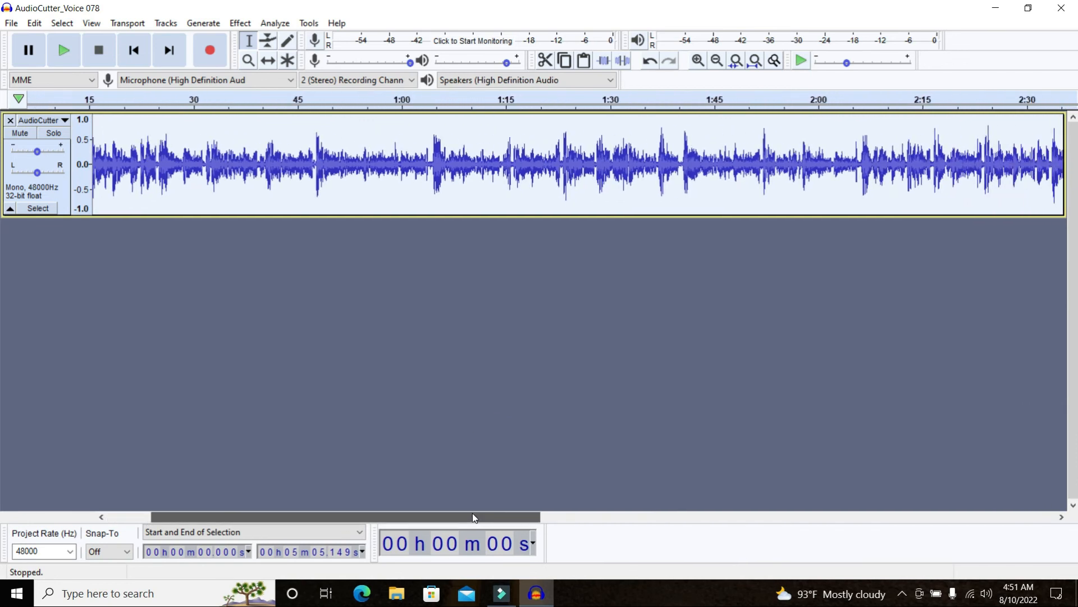
drag(467, 517, 522, 512)
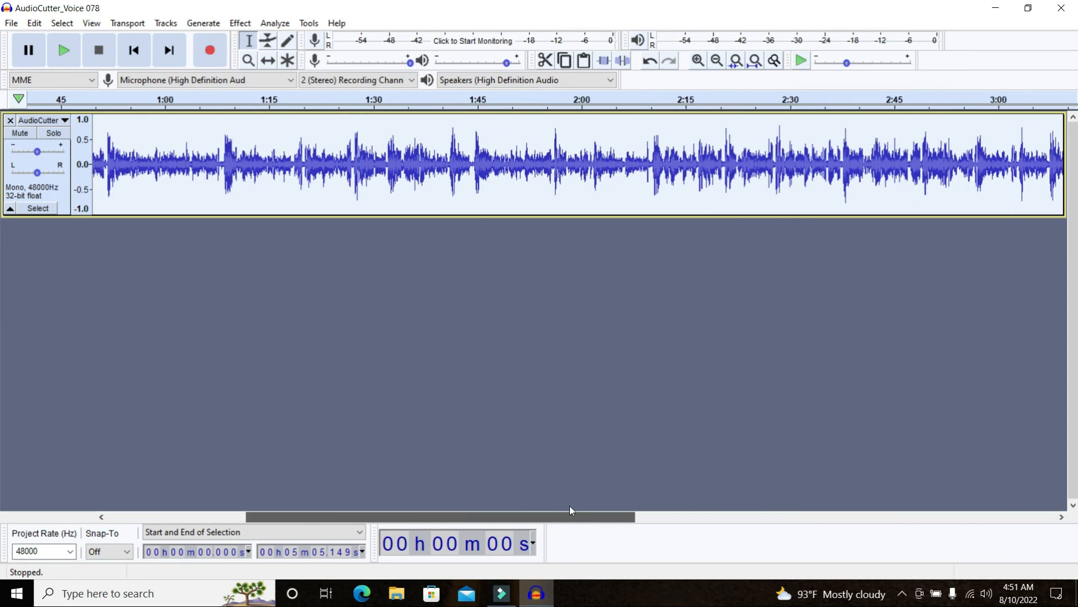
scroll(right, 3)
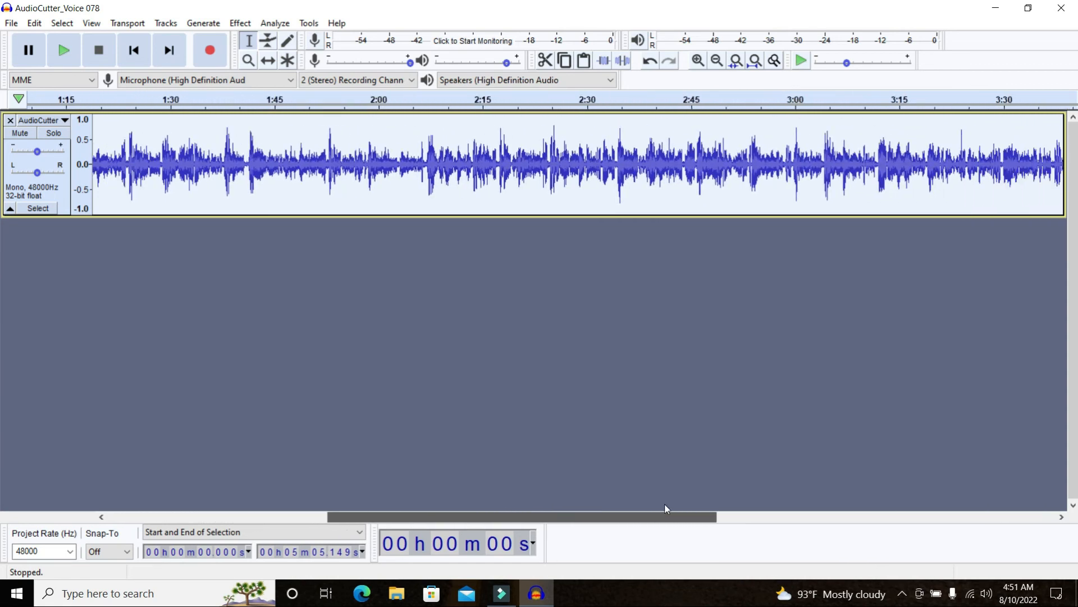